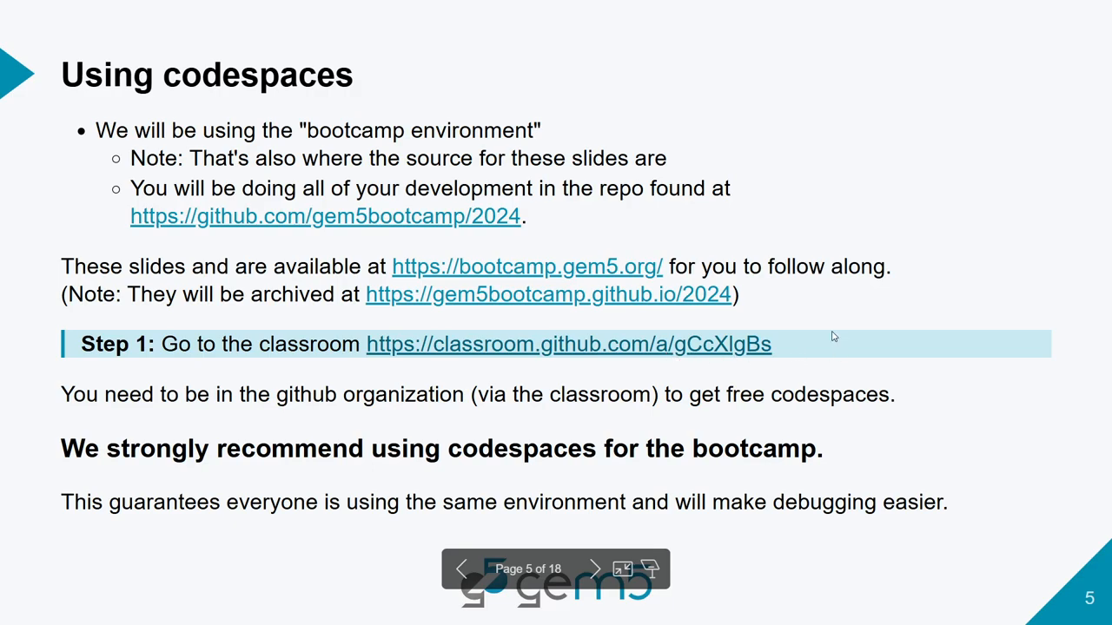
mouse_move(655, 354)
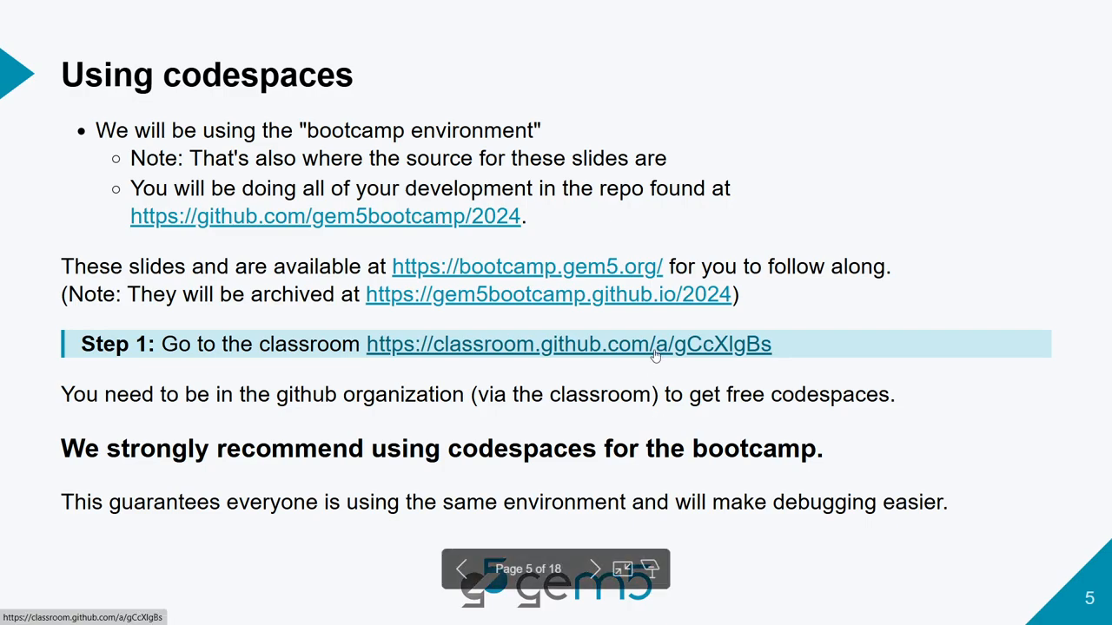
Step: Follow the classroom.github.com link to the gem5 bootcamp assignment invitation
left_click(568, 344)
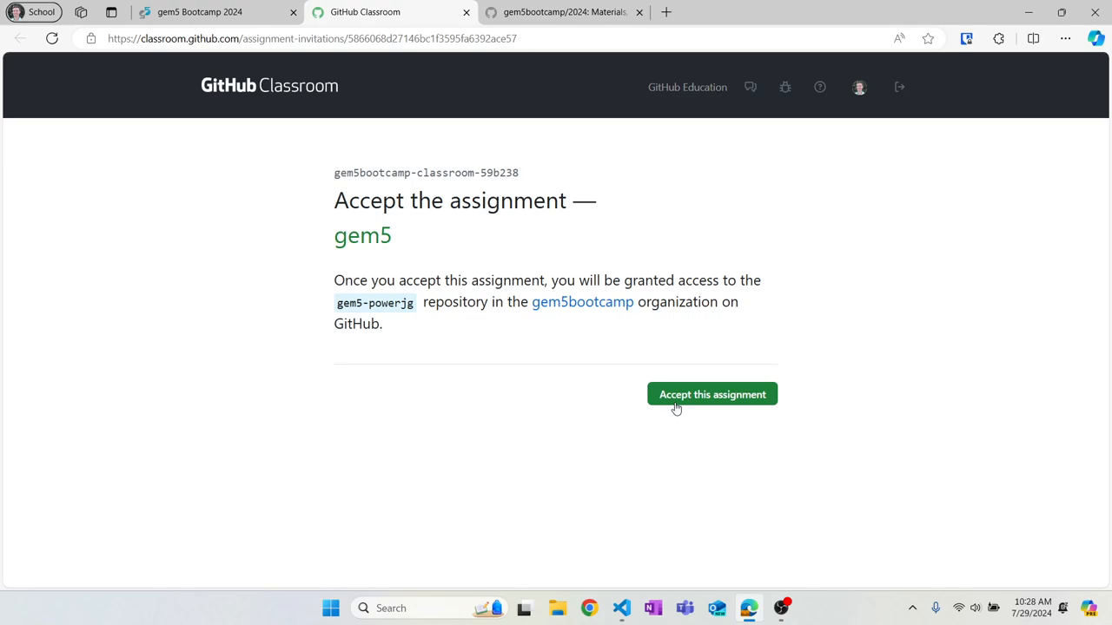
mouse_move(396, 33)
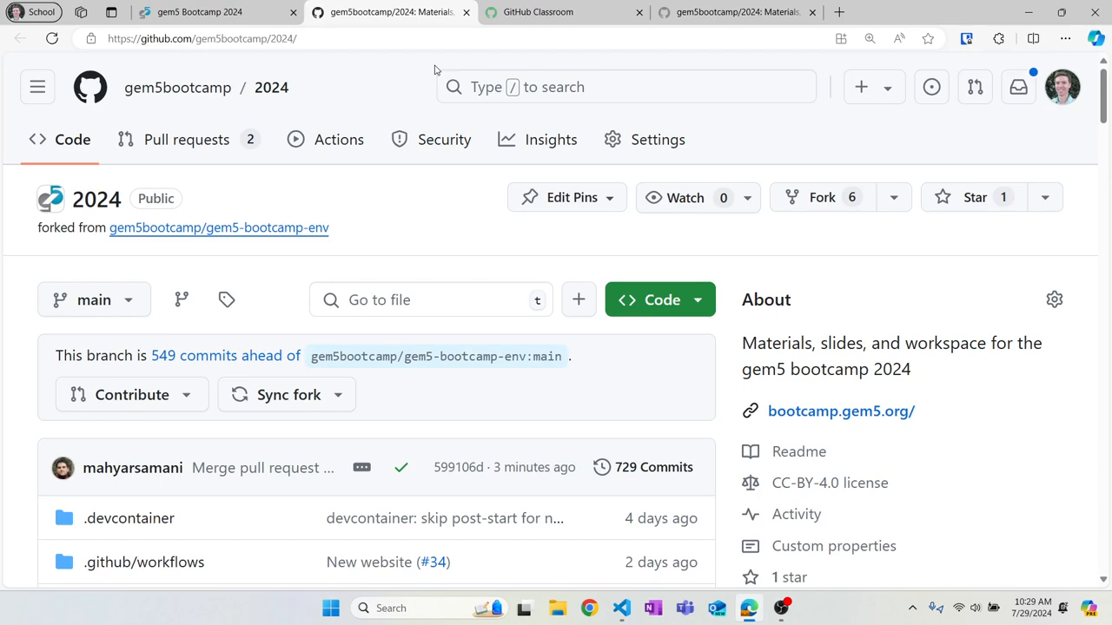
Step: Show the Codespaces list for the gem5bootcamp/2024 repository
left_click(660, 299)
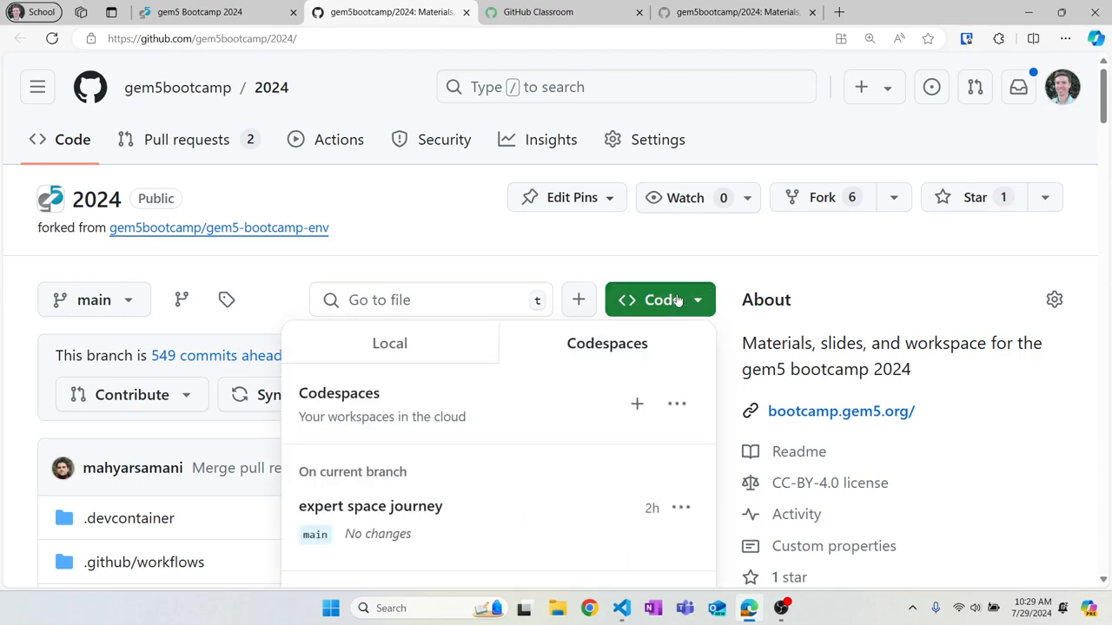
mouse_move(635, 403)
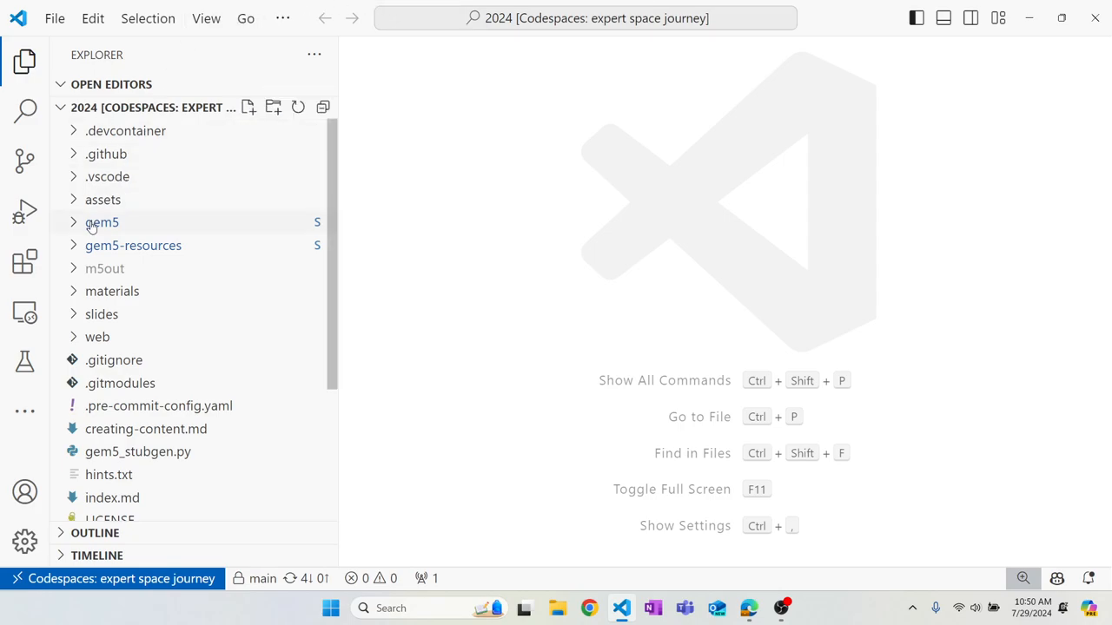
Step: Peek inside the gem5 folder, collapse it, and select gem5-resources in the Explorer
left_click(100, 222)
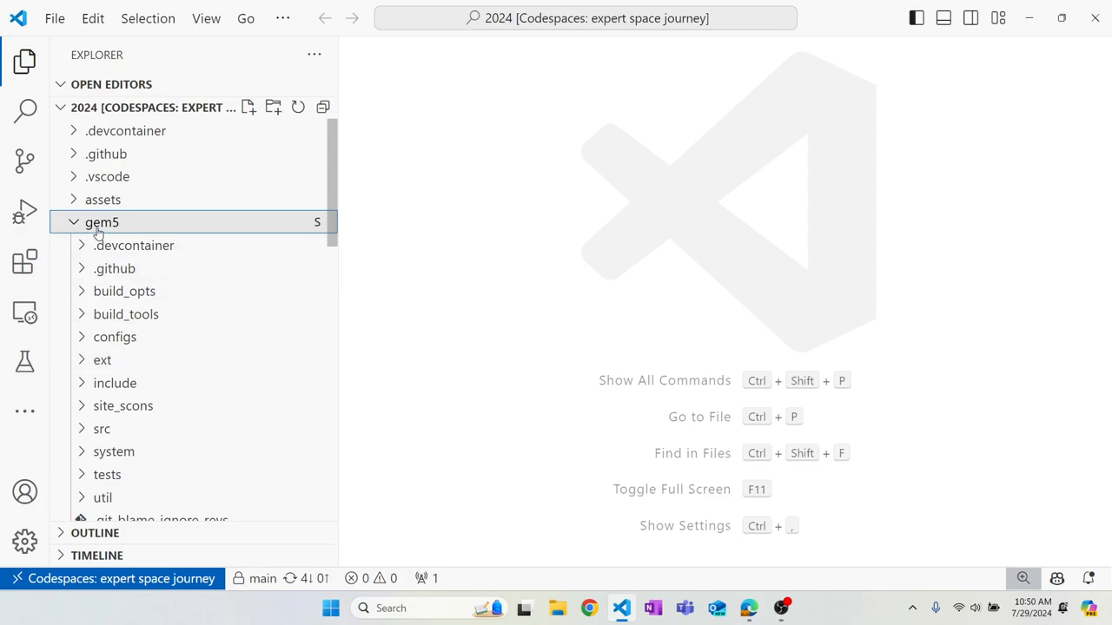
left_click(101, 222)
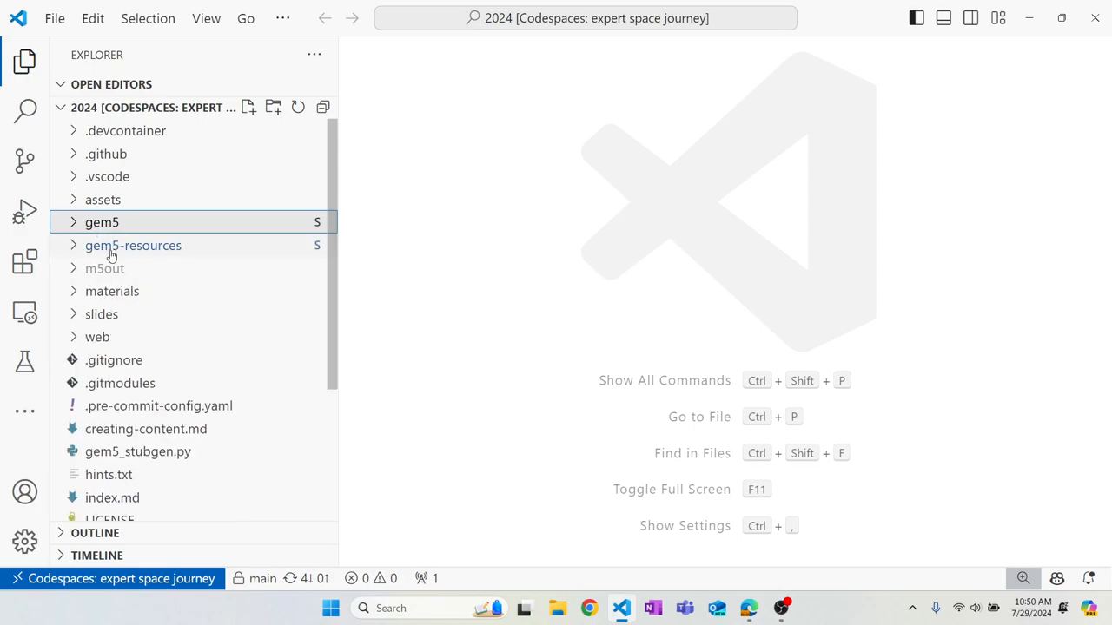
left_click(132, 245)
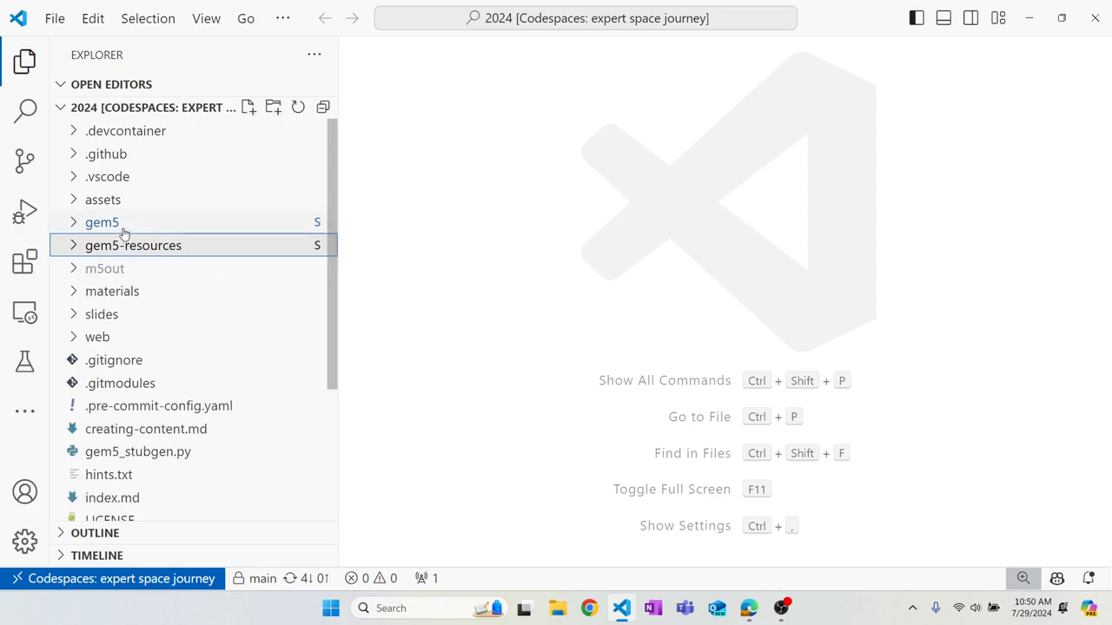
mouse_move(165, 245)
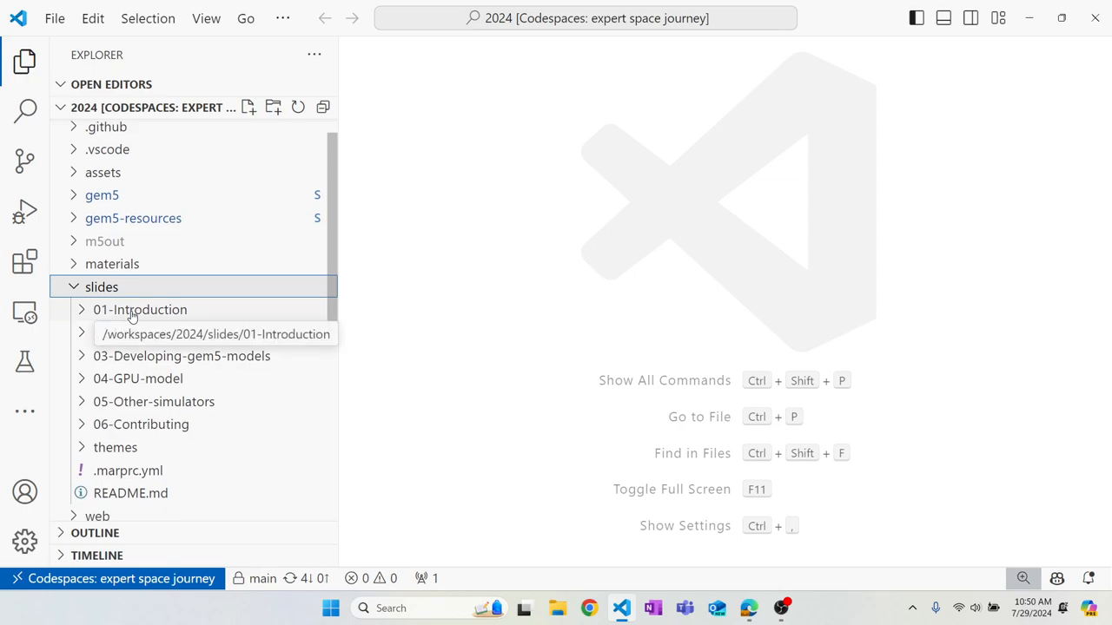
Step: View 02-getting-started.md from slides/01-Introduction beside its rendered Markdown preview
left_click(139, 309)
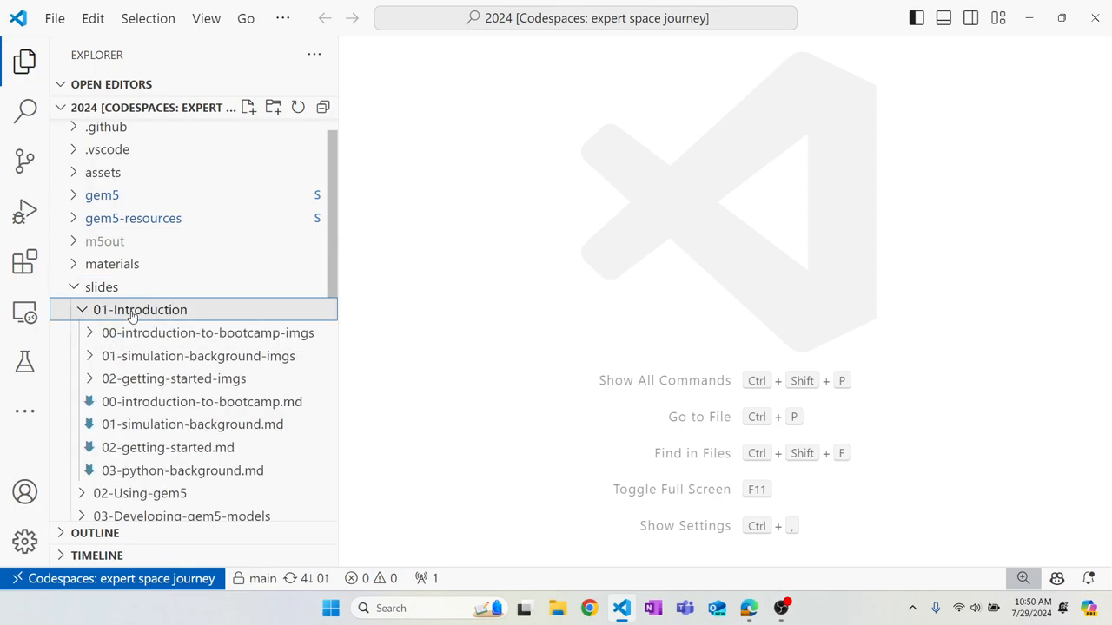
double_click(167, 448)
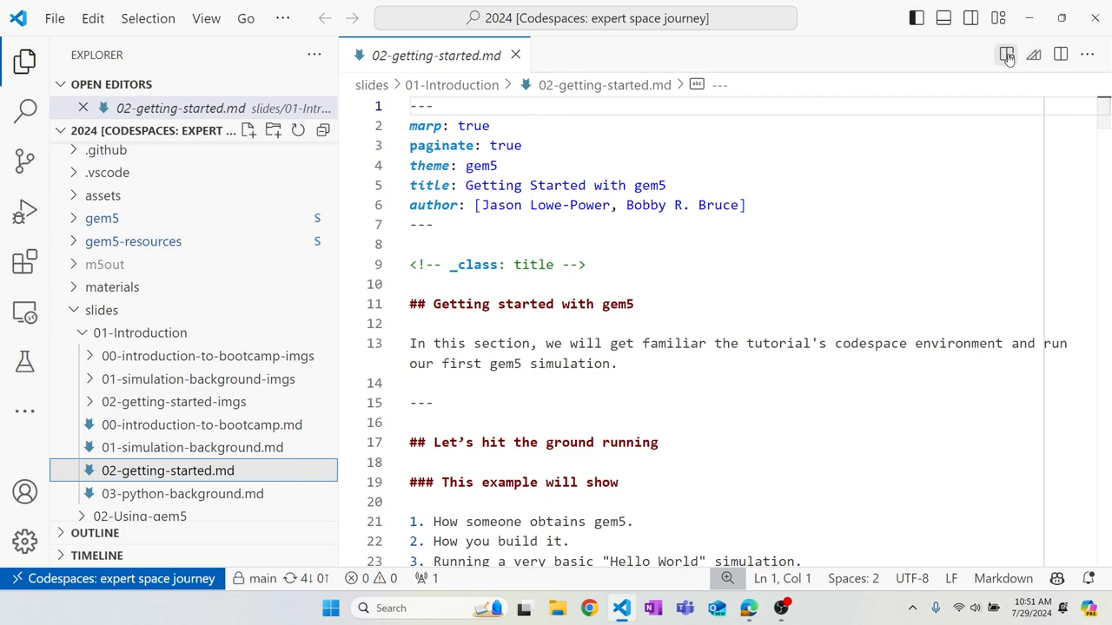
mouse_move(1007, 54)
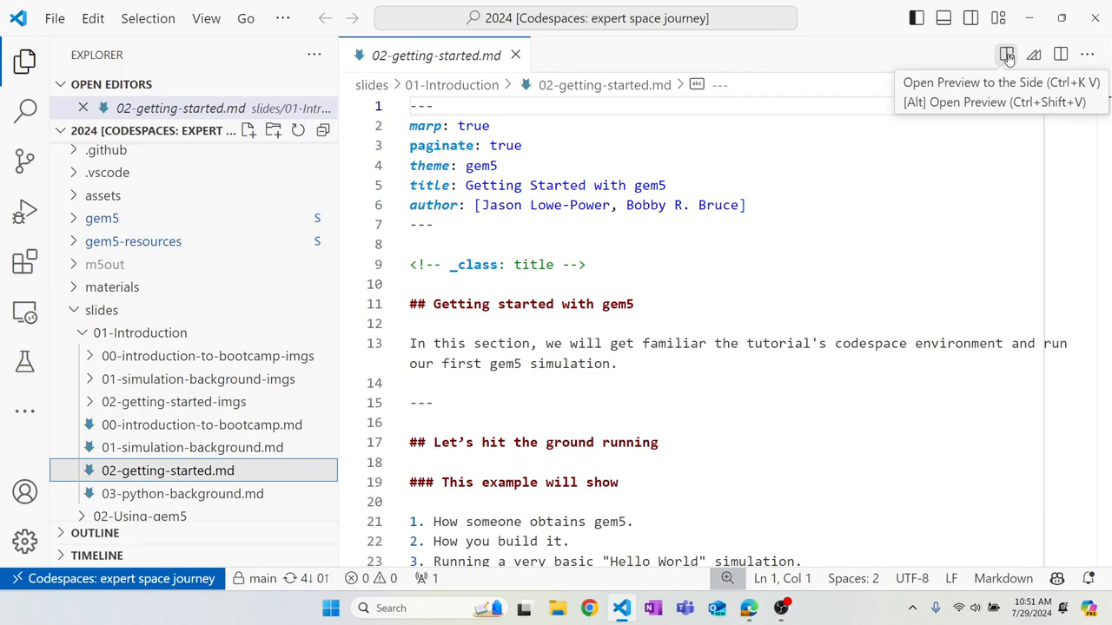
left_click(1008, 54)
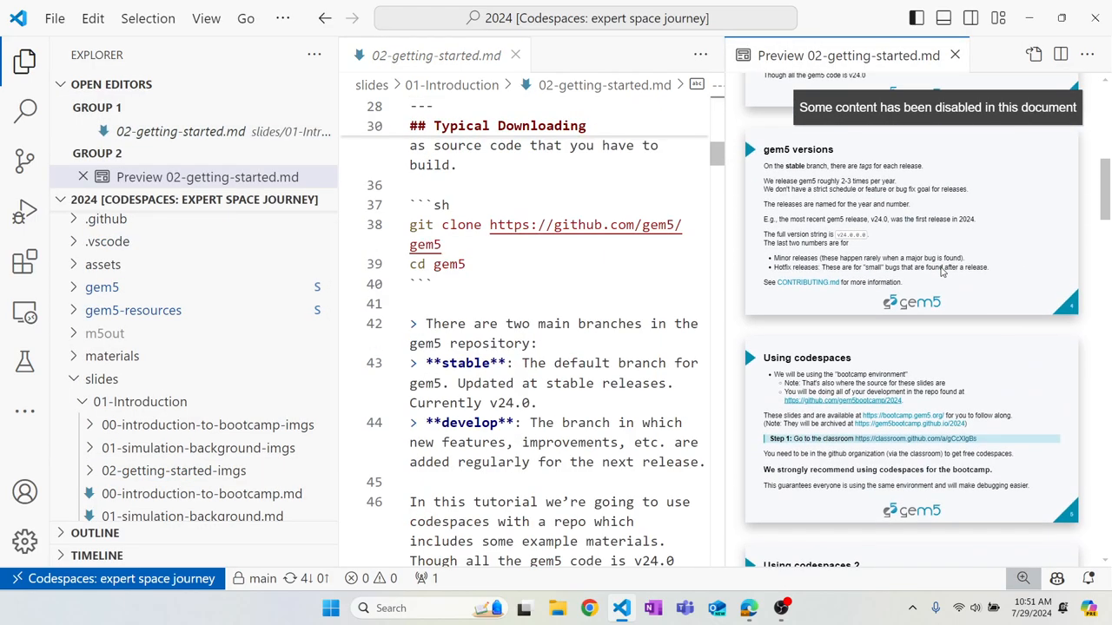
scroll("down", 3)
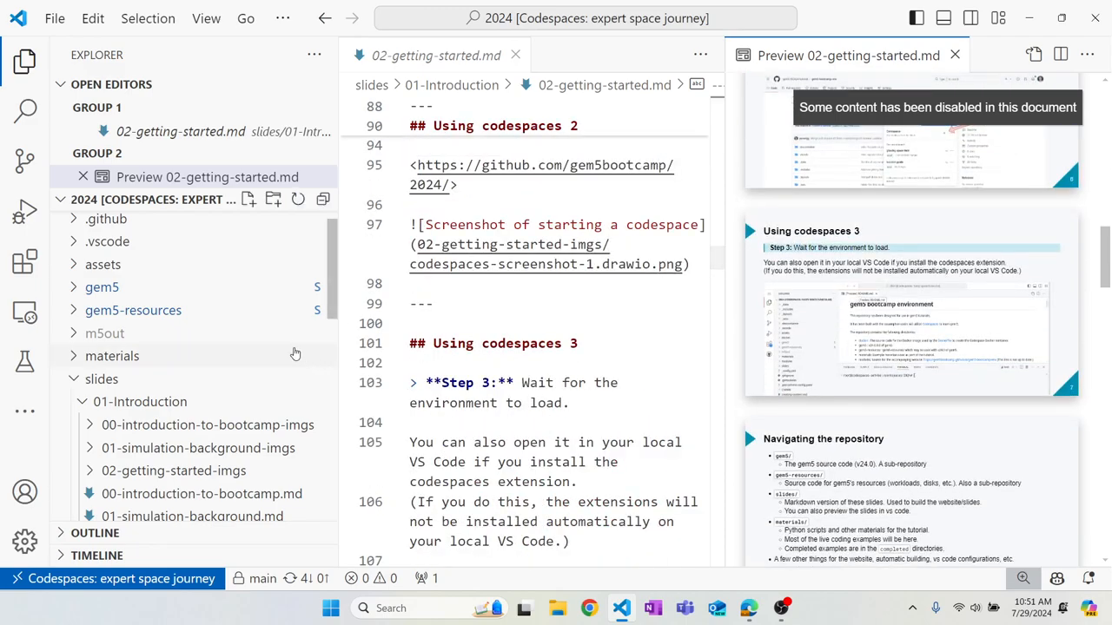
Step: Return to the Explorer tree, leaving the introduction slides folder expanded
left_click(111, 354)
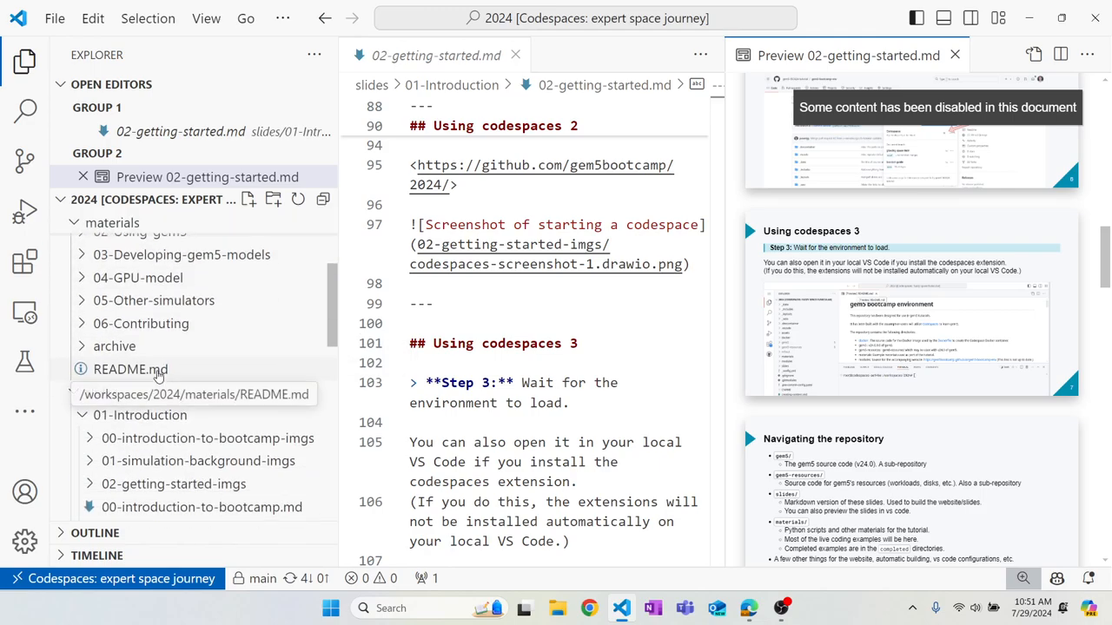
left_click(139, 389)
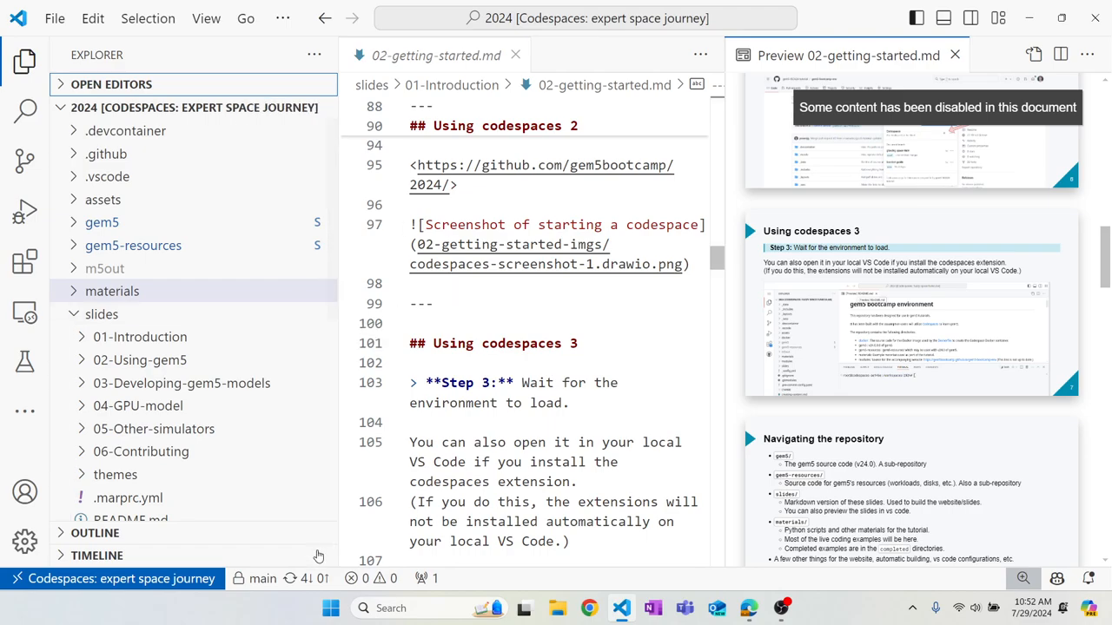
mouse_move(292, 590)
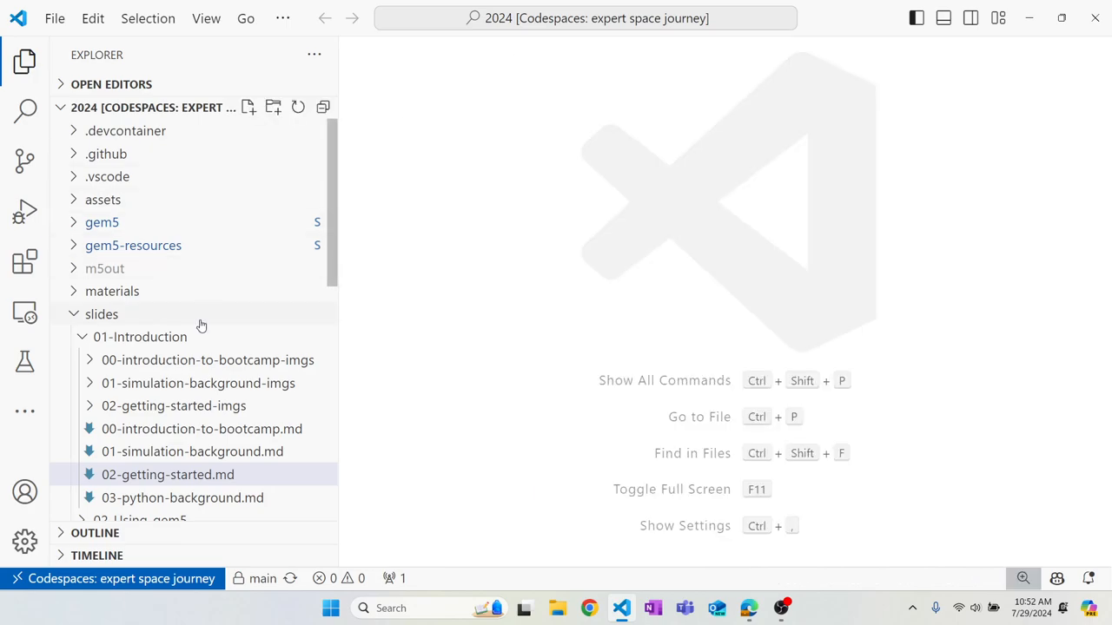
Step: Collapse the slides folder and drill into materials/01-Introduction toward basic.py
left_click(139, 337)
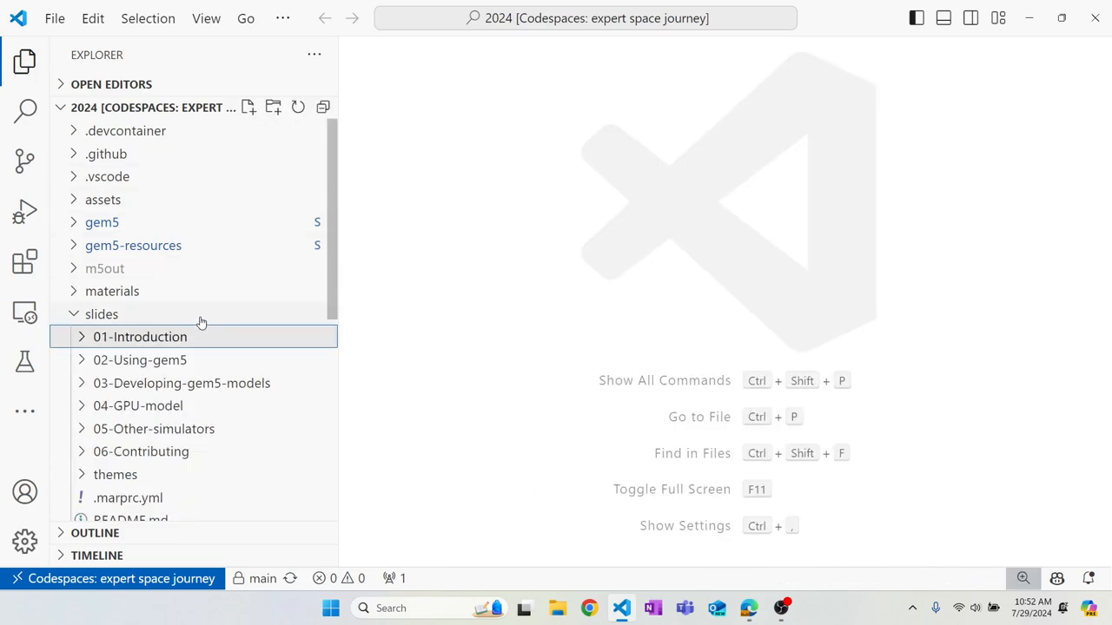
left_click(111, 292)
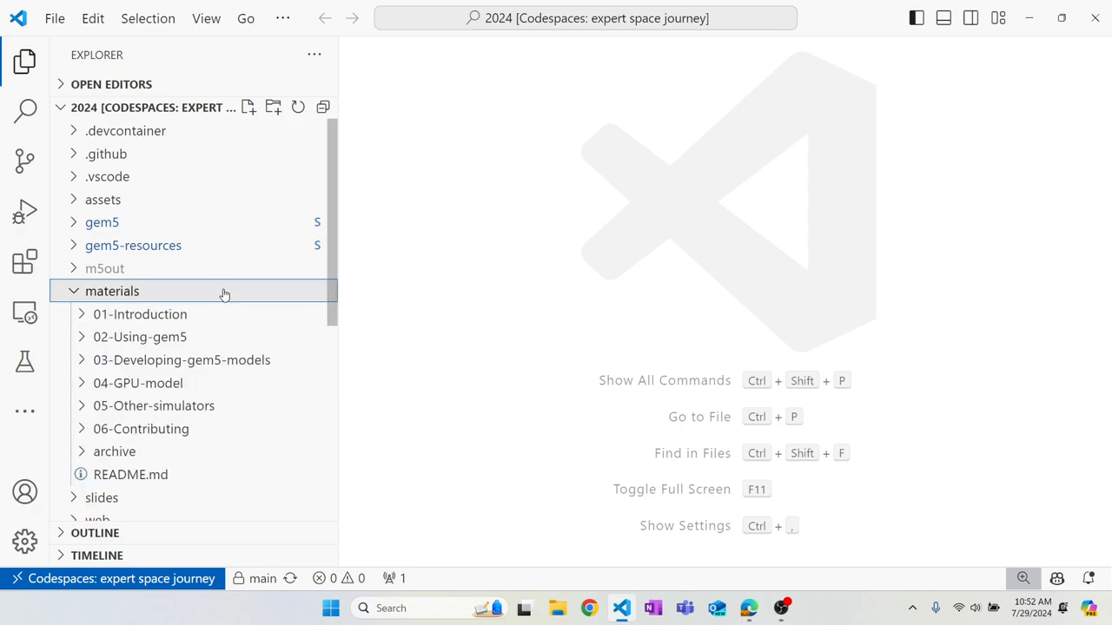
left_click(139, 313)
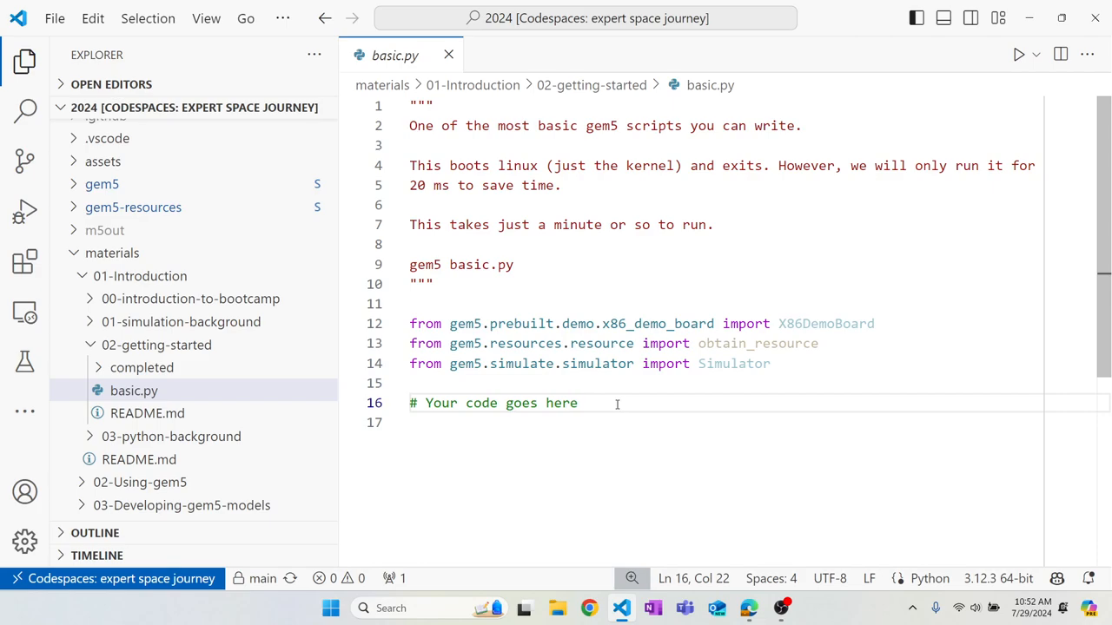
mouse_move(654, 238)
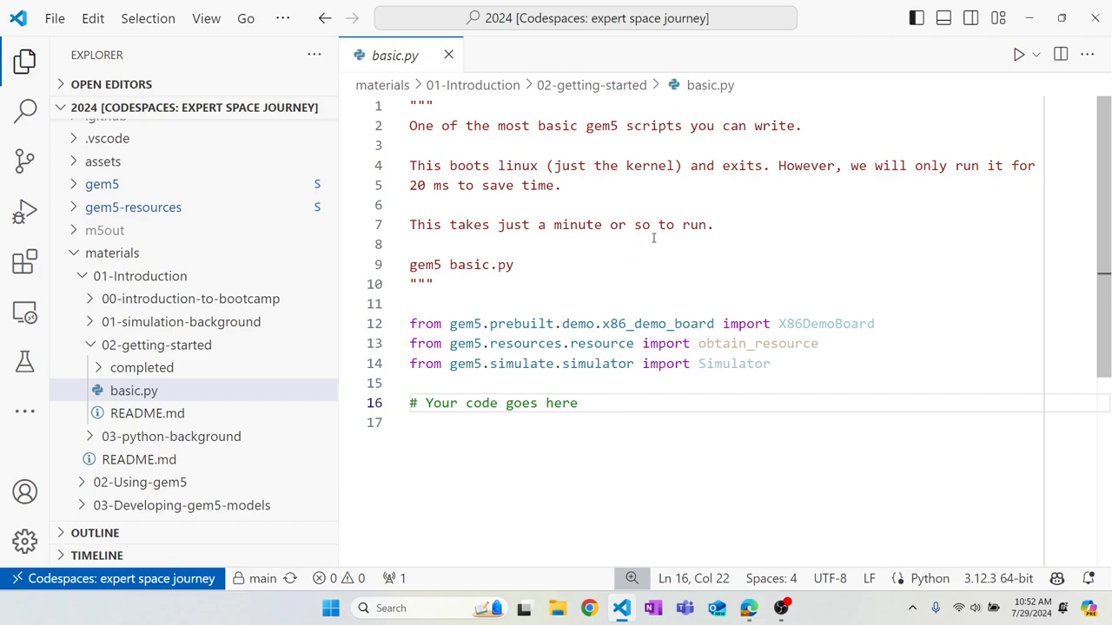
mouse_move(715, 224)
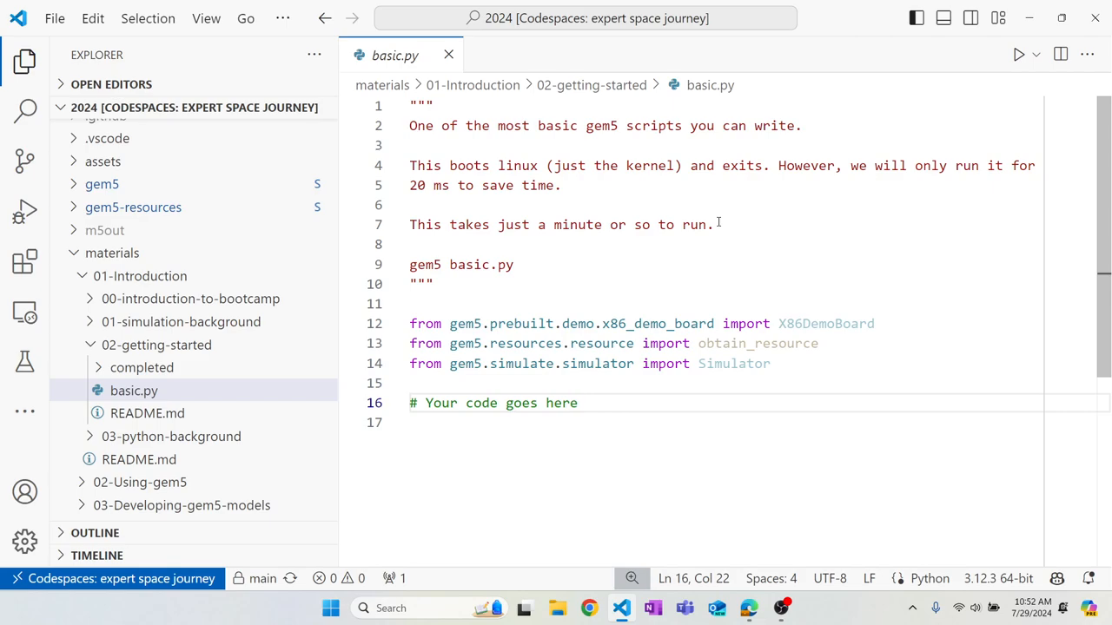
Step: Add an empty line below the '# Your code goes here' placeholder in basic.py
key("Enter")
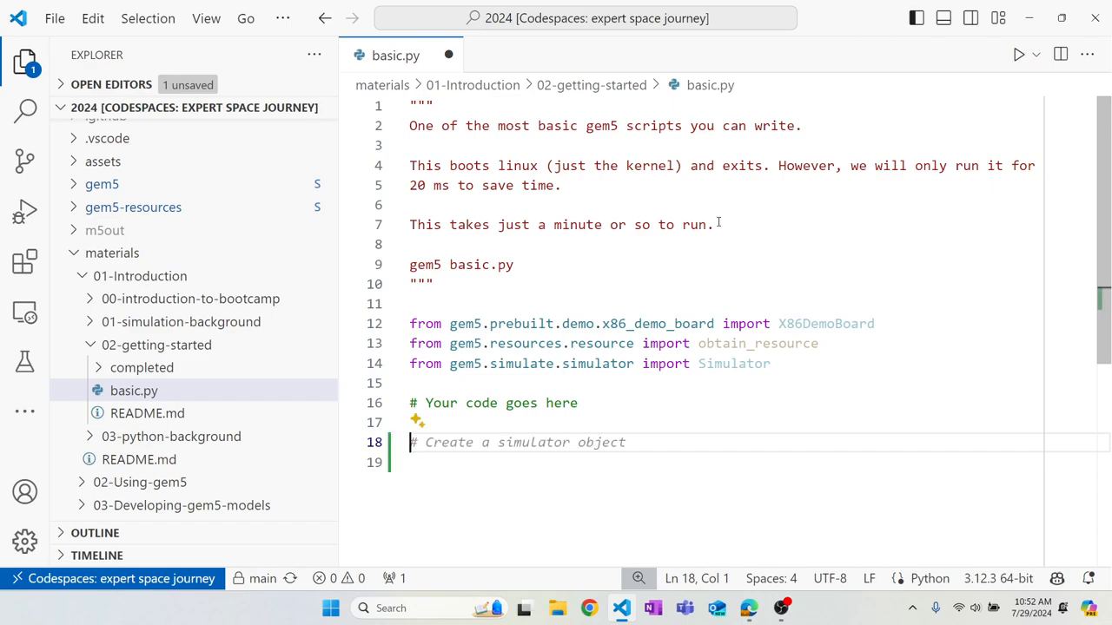
mouse_move(865, 495)
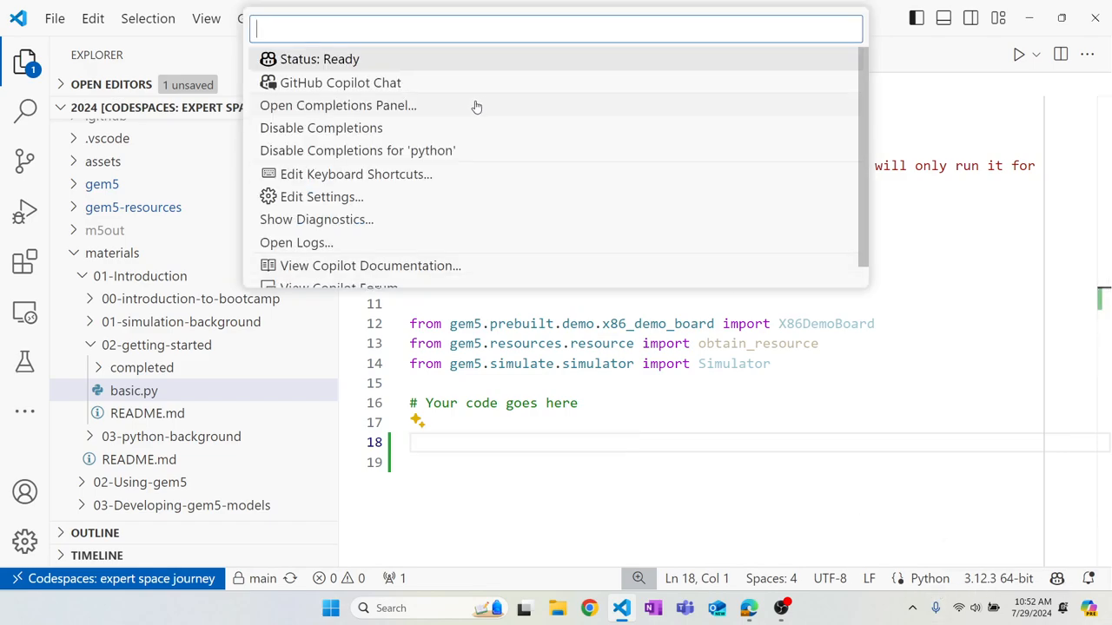
mouse_move(483, 125)
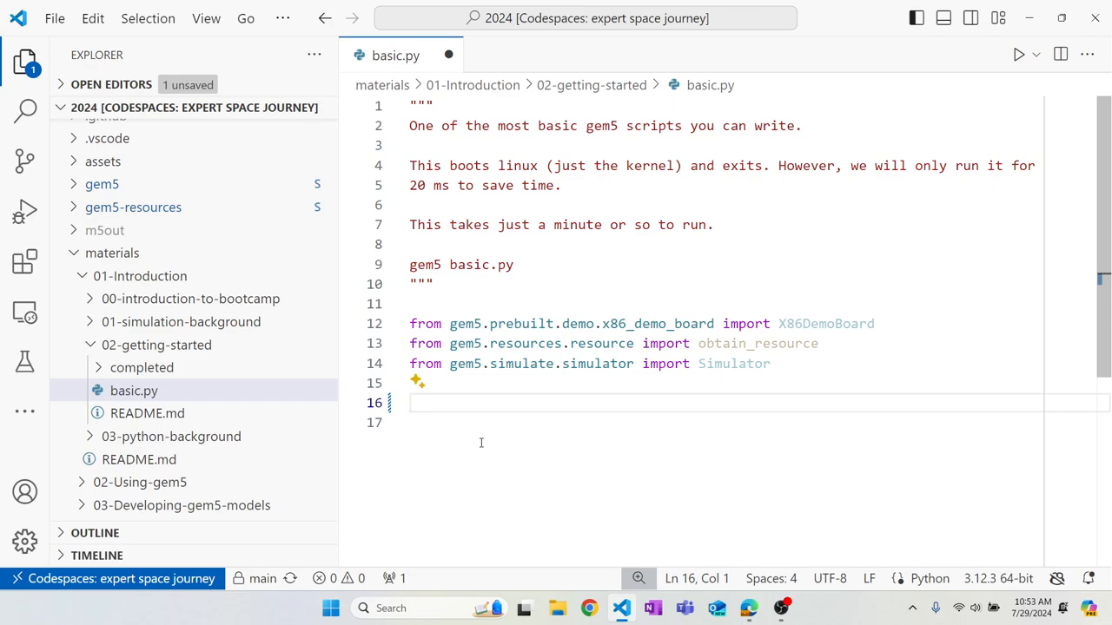
Step: Write 'board = X86DemoBoard()' in place of the placeholder comment
type("board =")
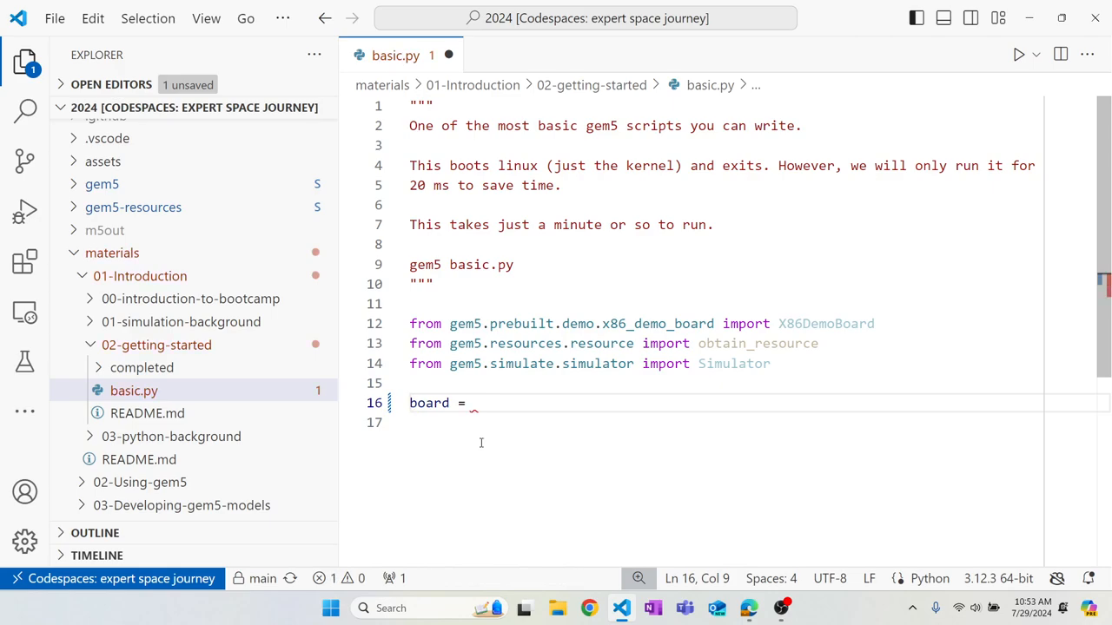
type("X86DemoBoard()")
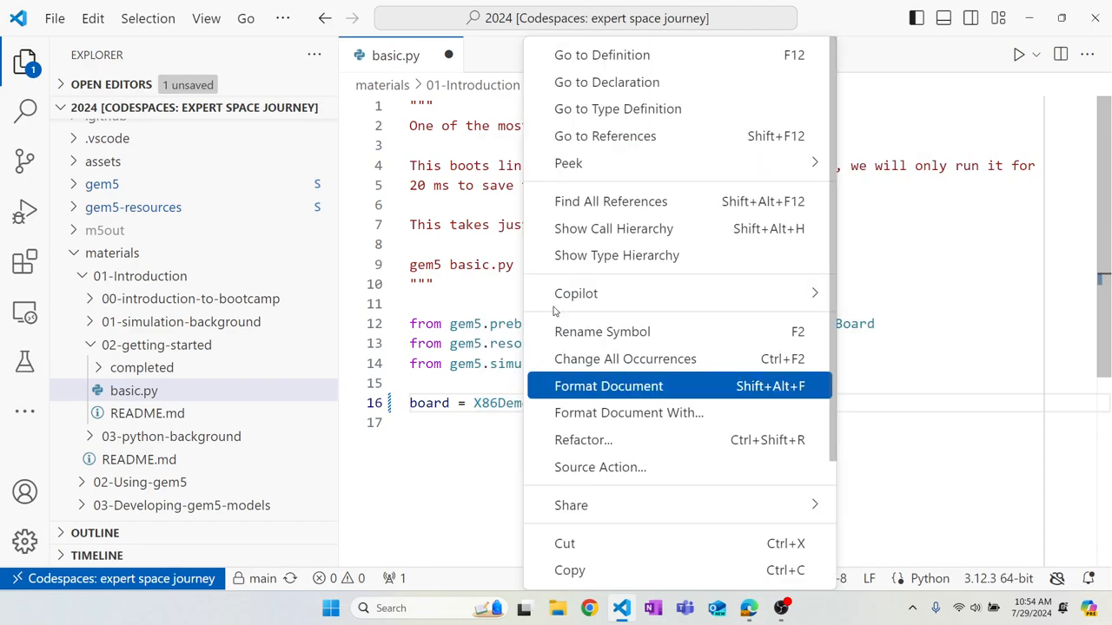
Step: After glancing at the X86DemoBoard definition, write board.set_workload with 'x86-ubuntu-24.04-boot-no-systemd'
left_click(601, 54)
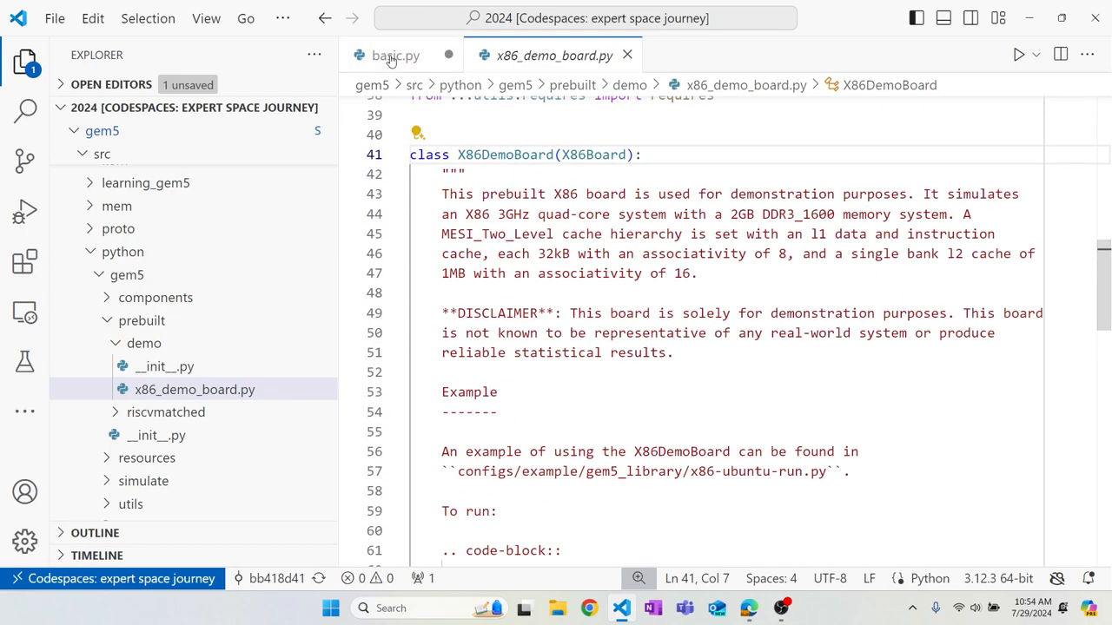
left_click(396, 54)
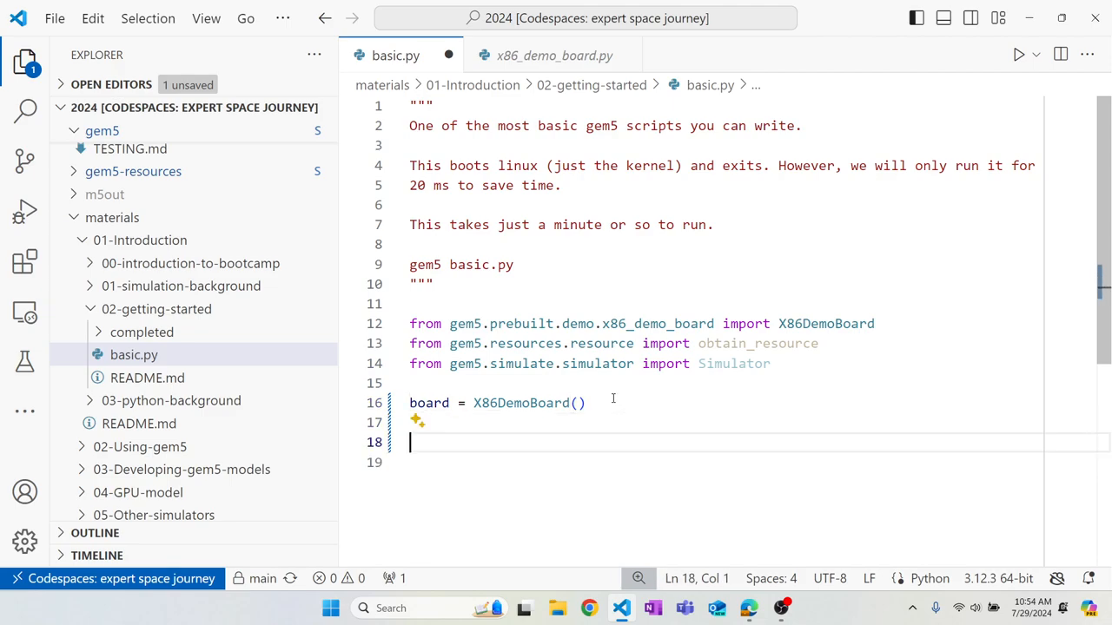
type("board.set_workload(")
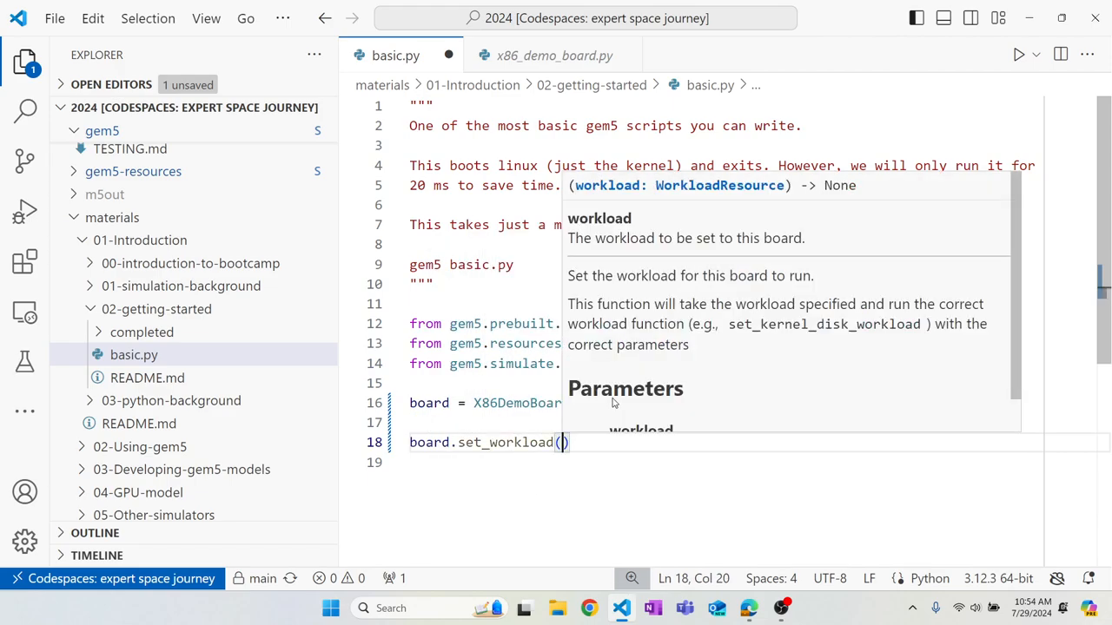
type("'x8")
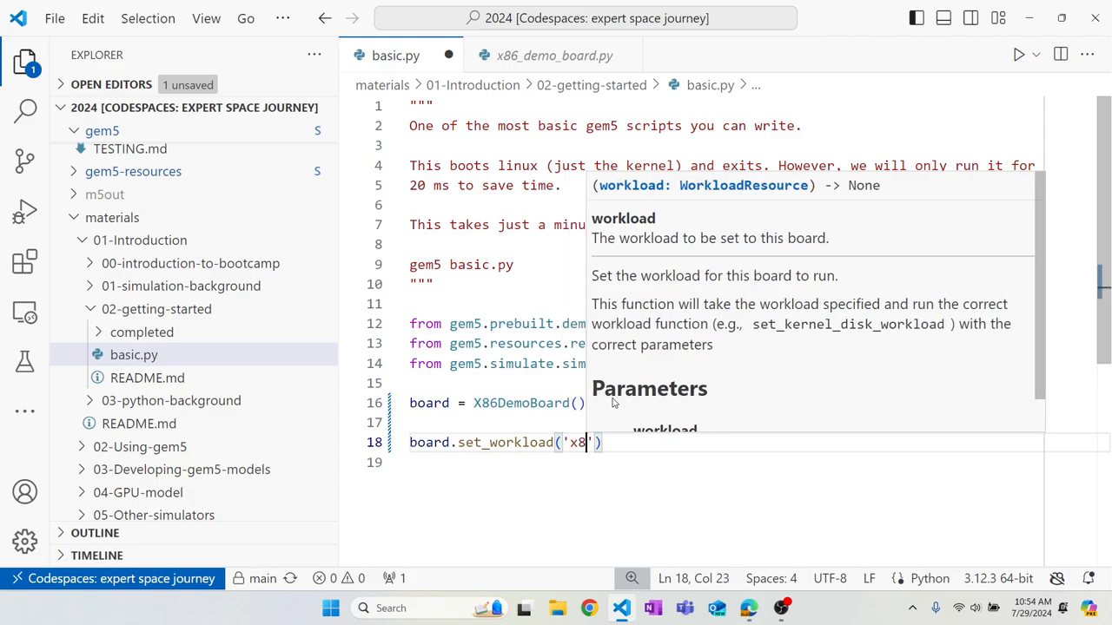
type("6-ubun")
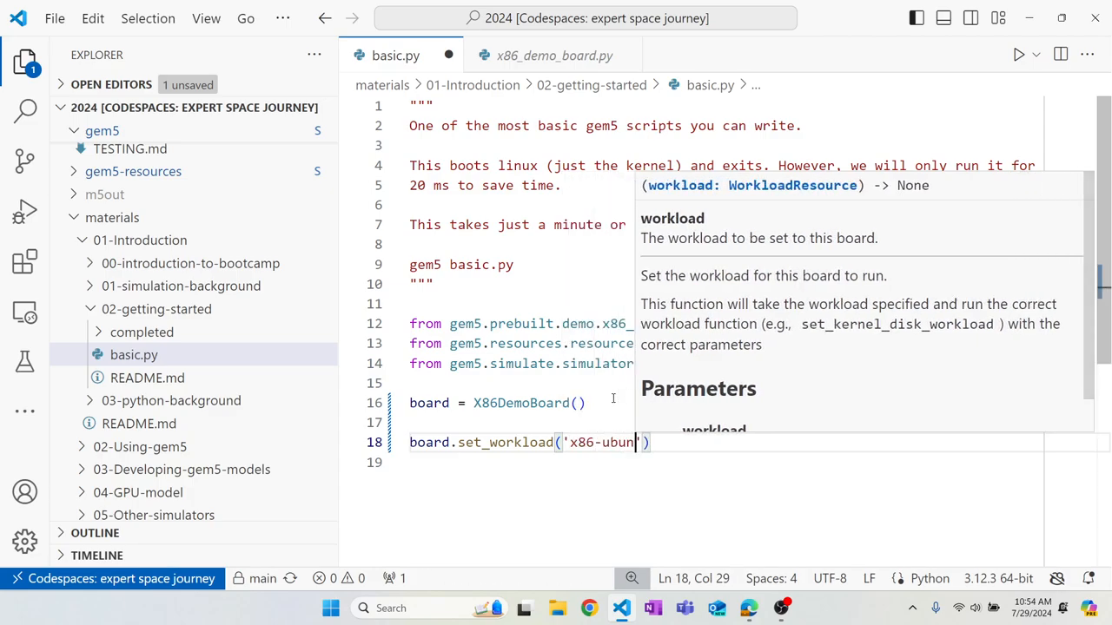
type("tu-")
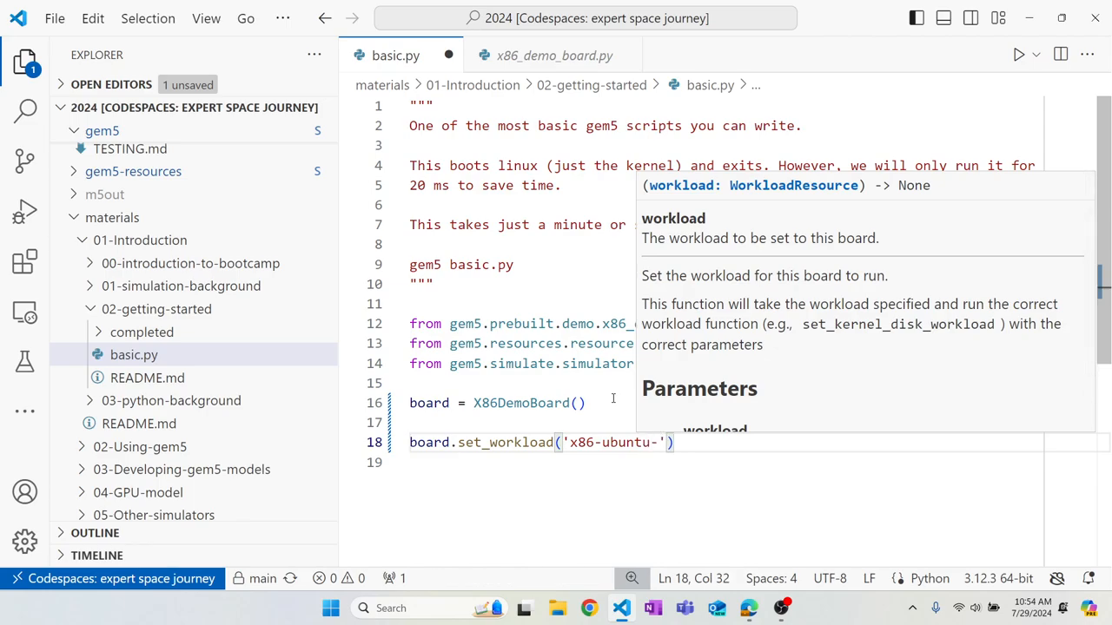
type("24.")
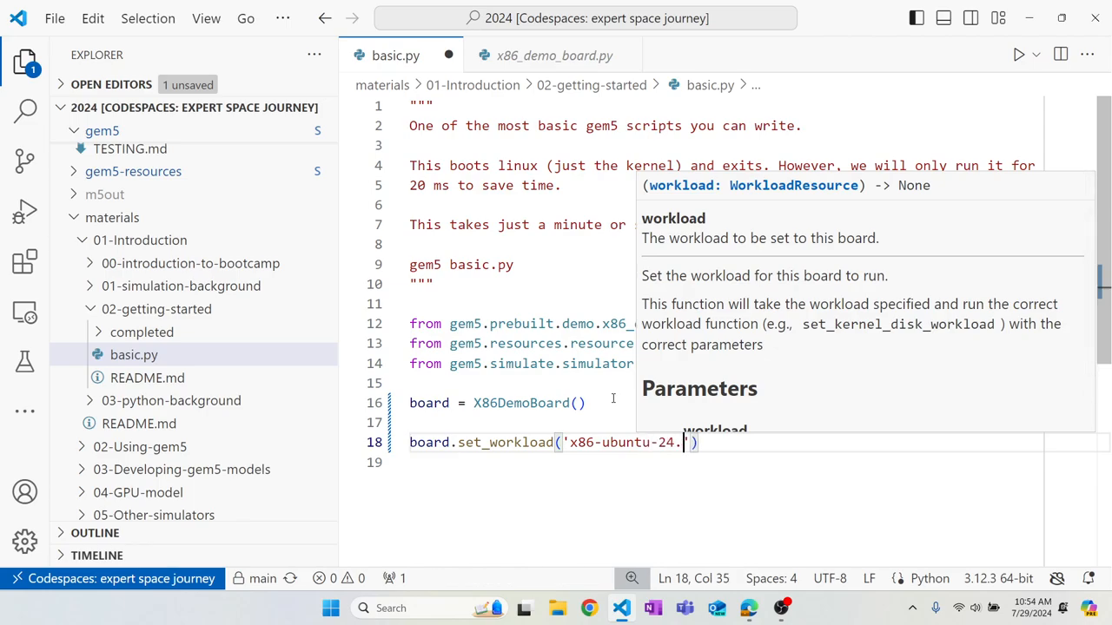
type("04-boo")
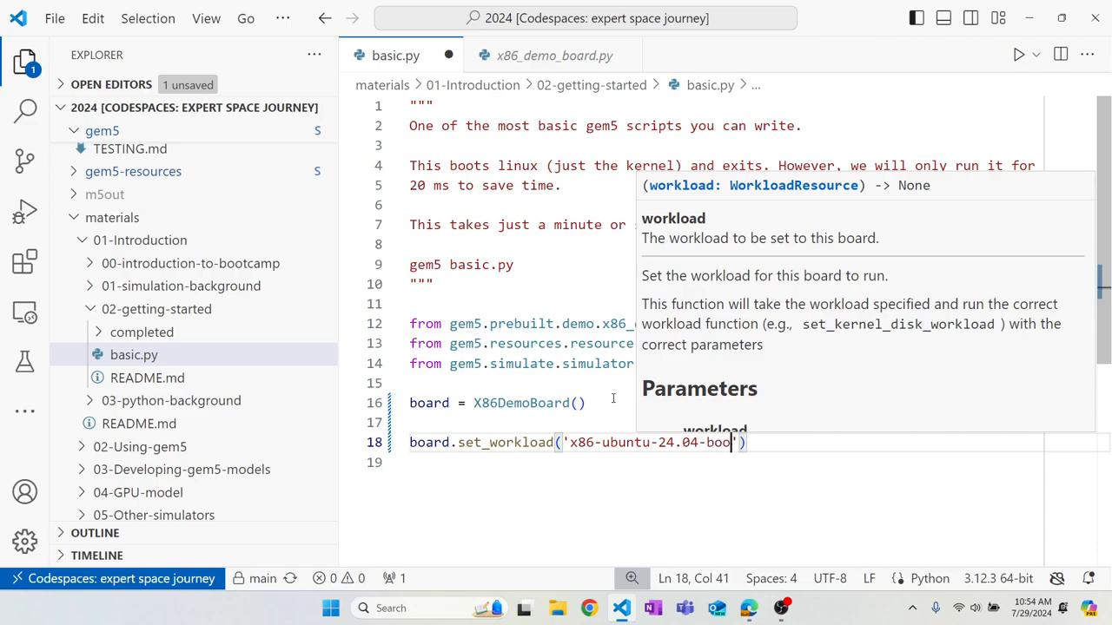
type("-no-systemd")
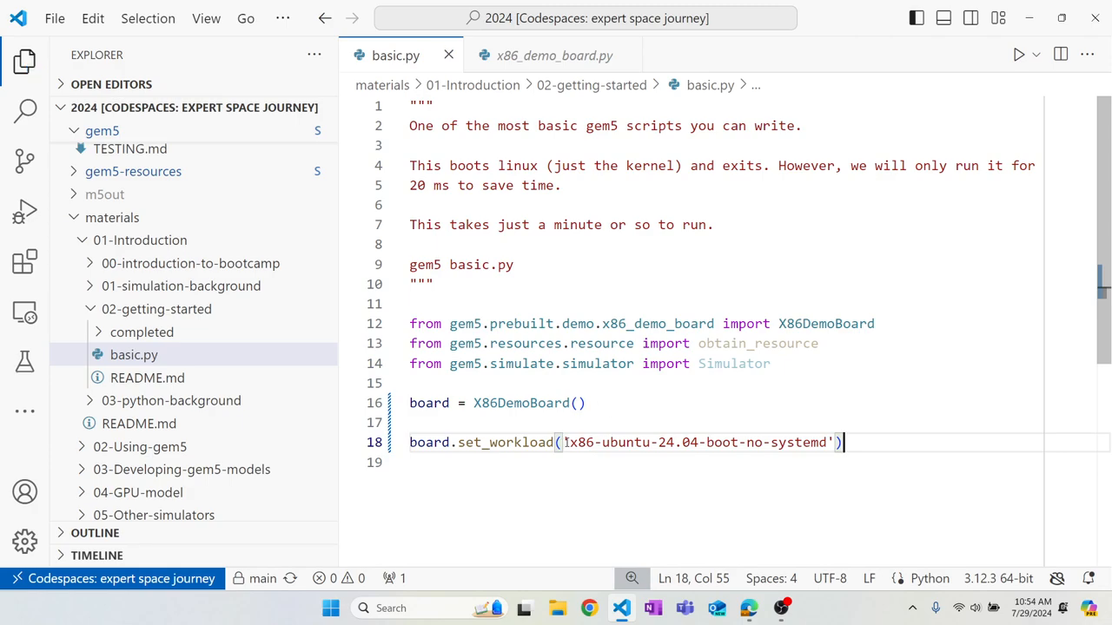
Step: Select the workload name to copy it, then switch over to the web browser
double_click(695, 443)
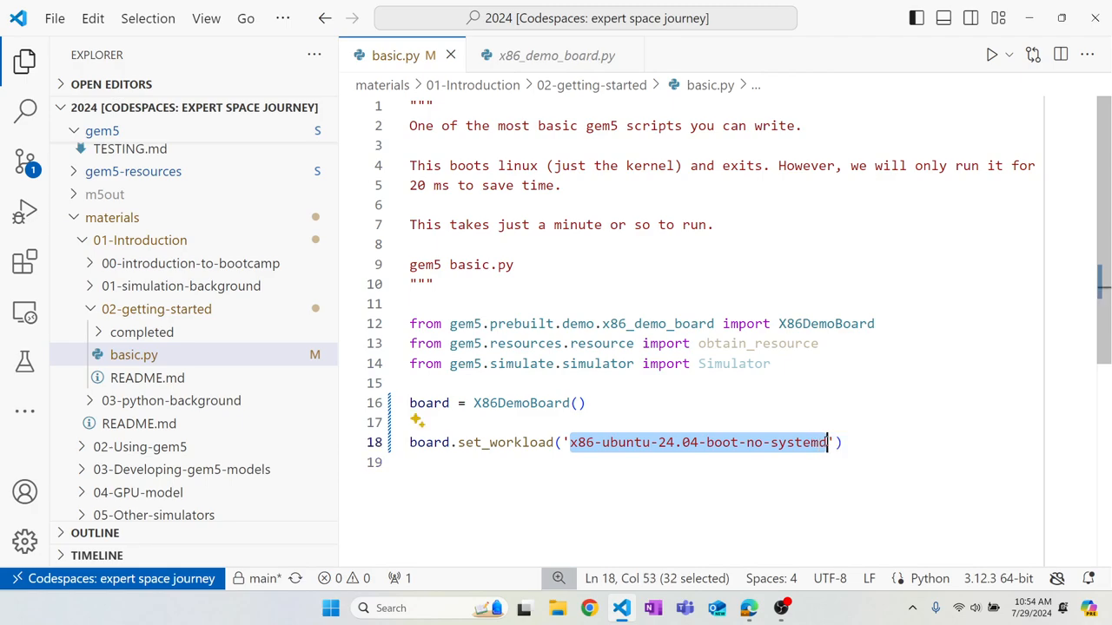
left_click(824, 399)
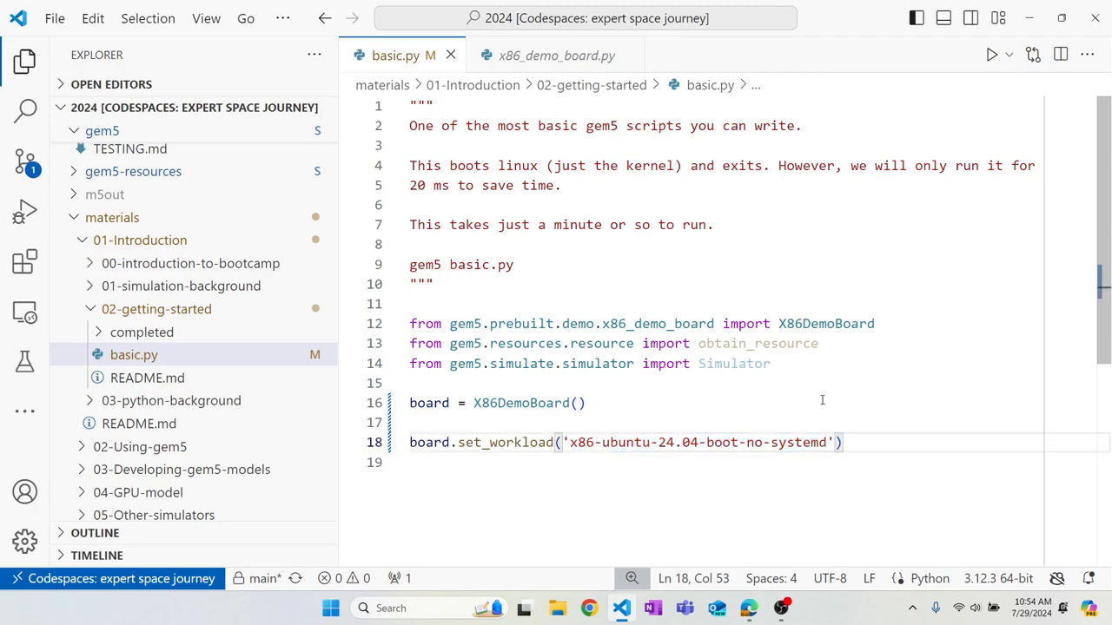
left_click(577, 403)
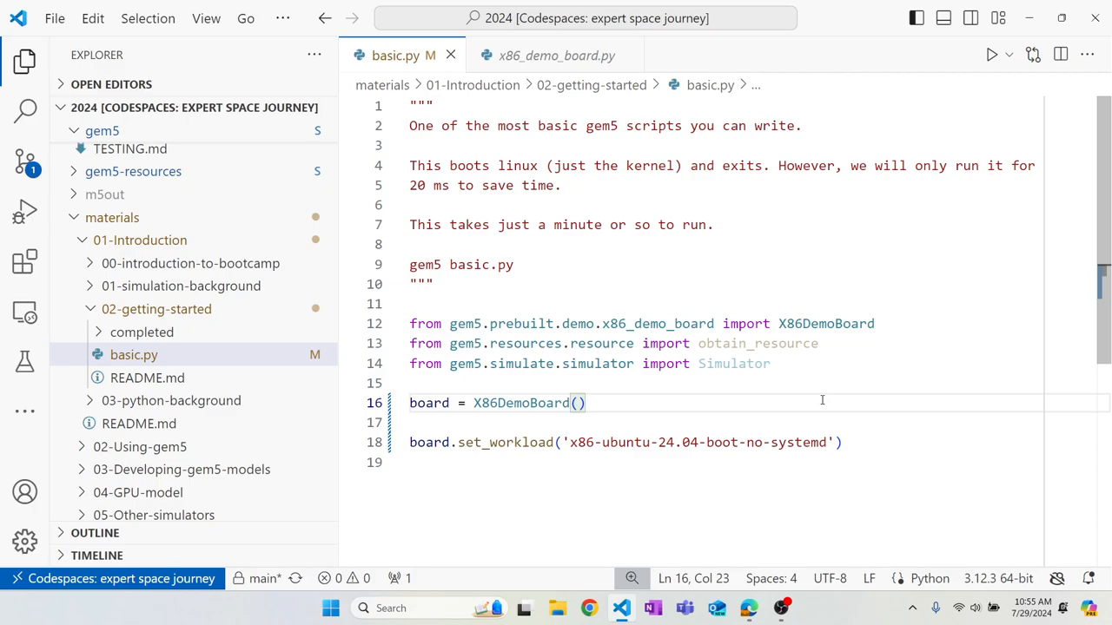
key("alt+tab")
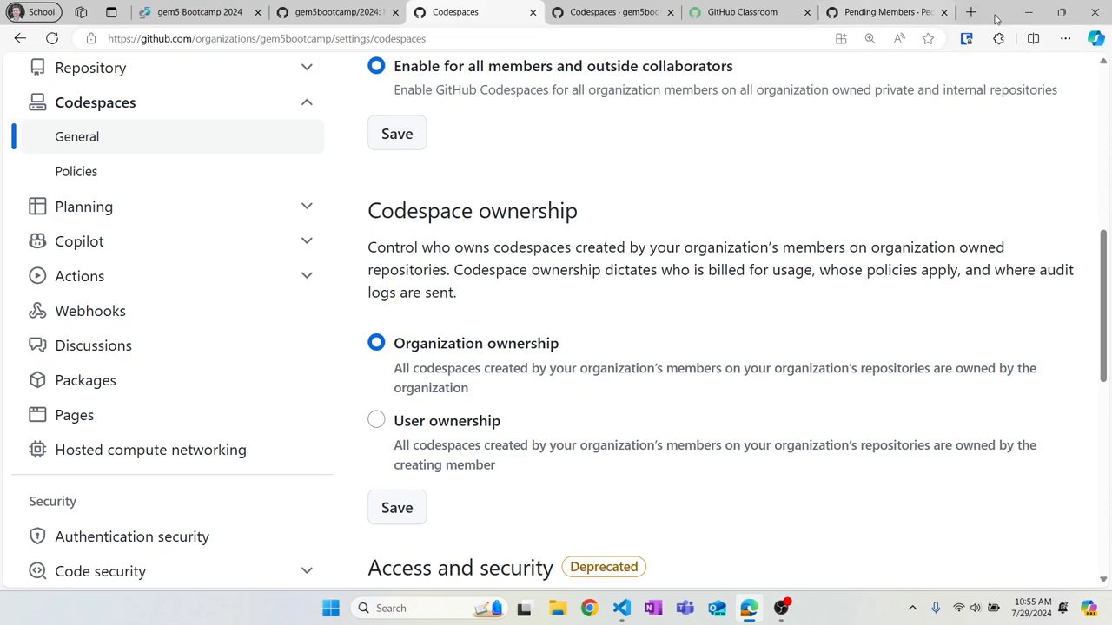
Step: Search gem5 Resources for x86-ubuntu-24.04-boot-no-systemd, copy its name from the resource page, and return to the editor
left_click(971, 12)
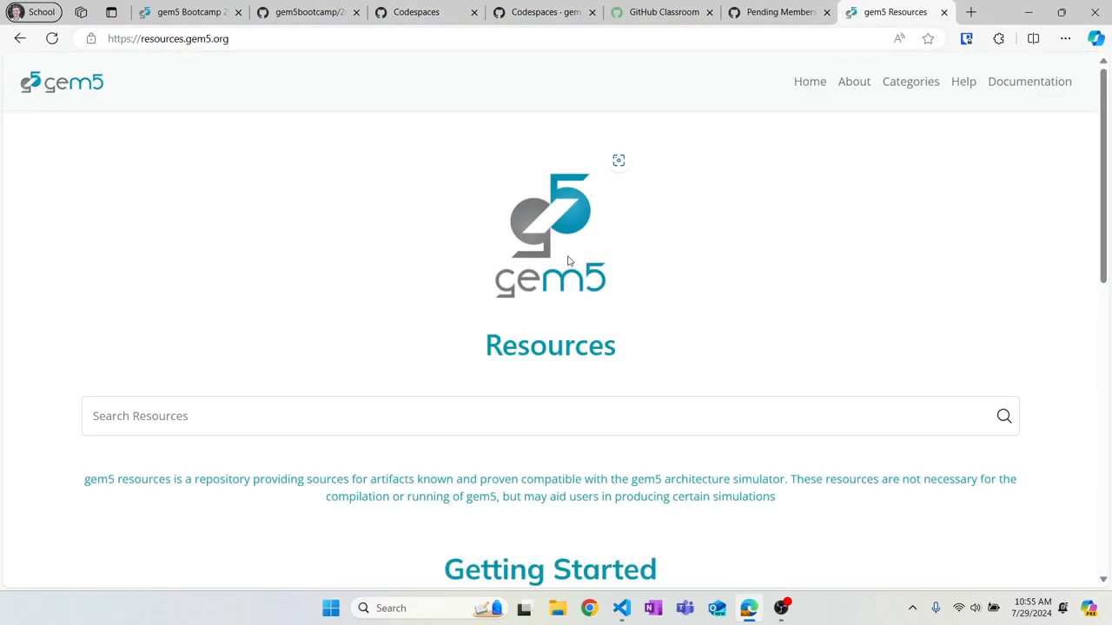
type("x86-ubuntu-24.04-boot-no-systemd")
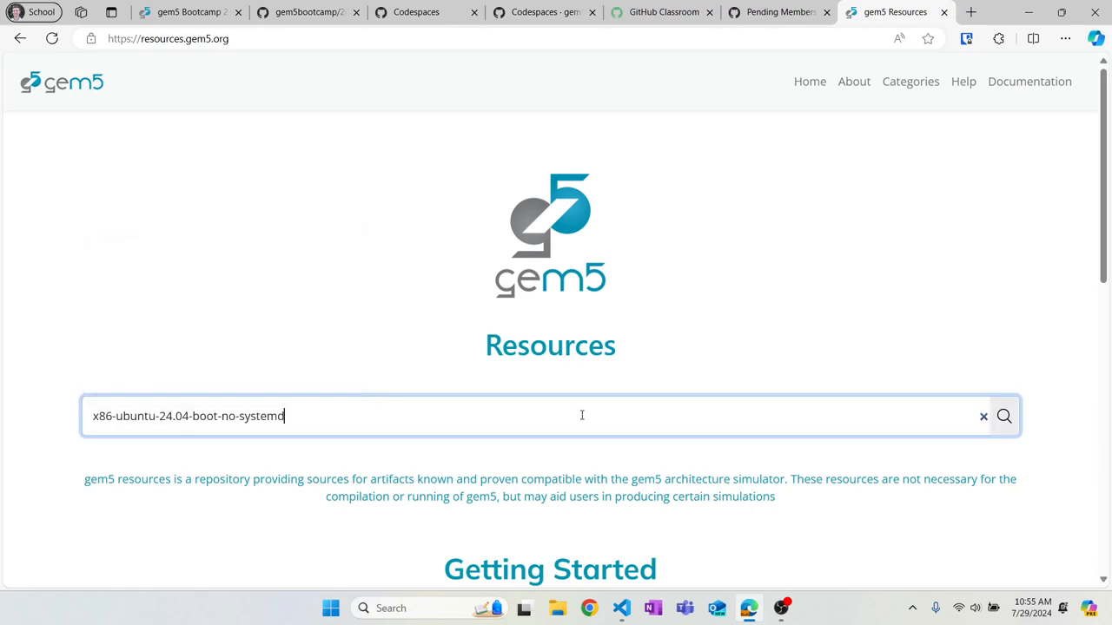
left_click(1004, 417)
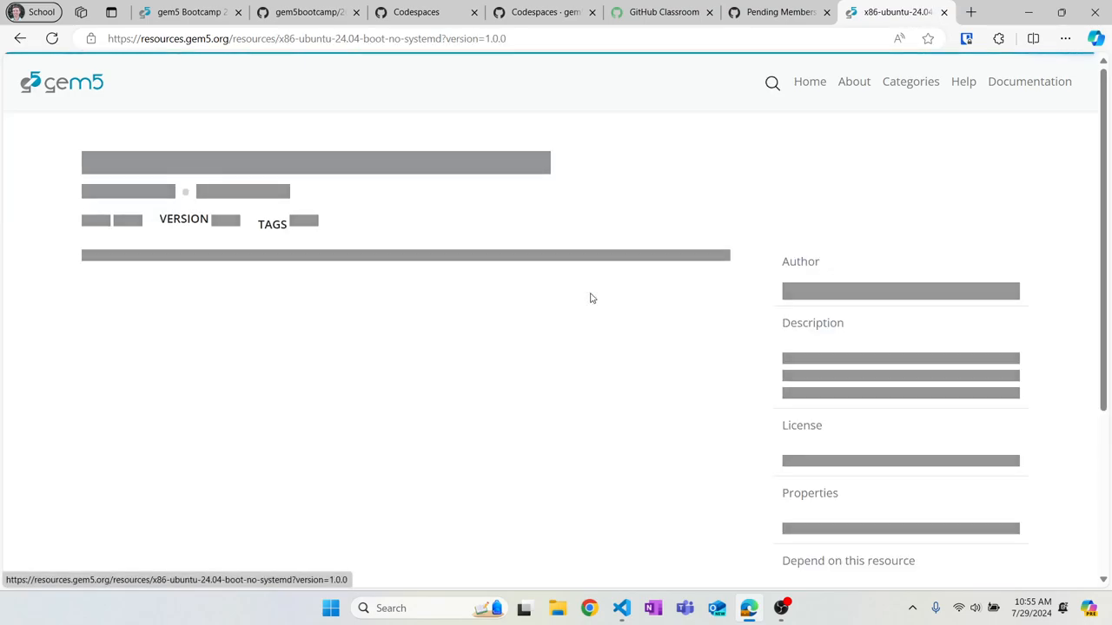
left_click(595, 189)
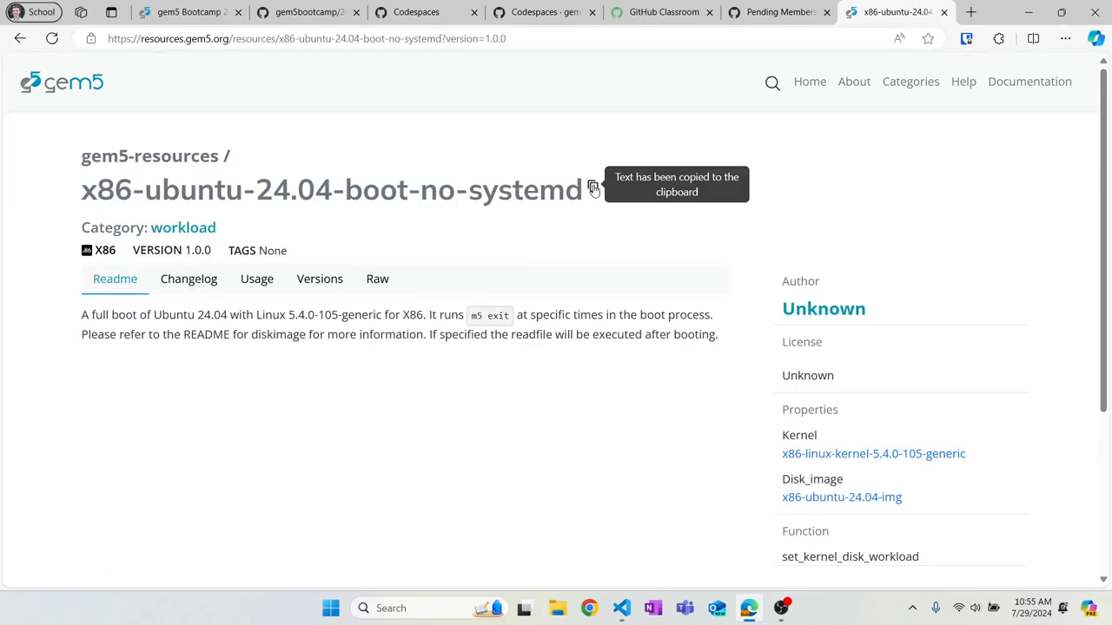
left_click(594, 189)
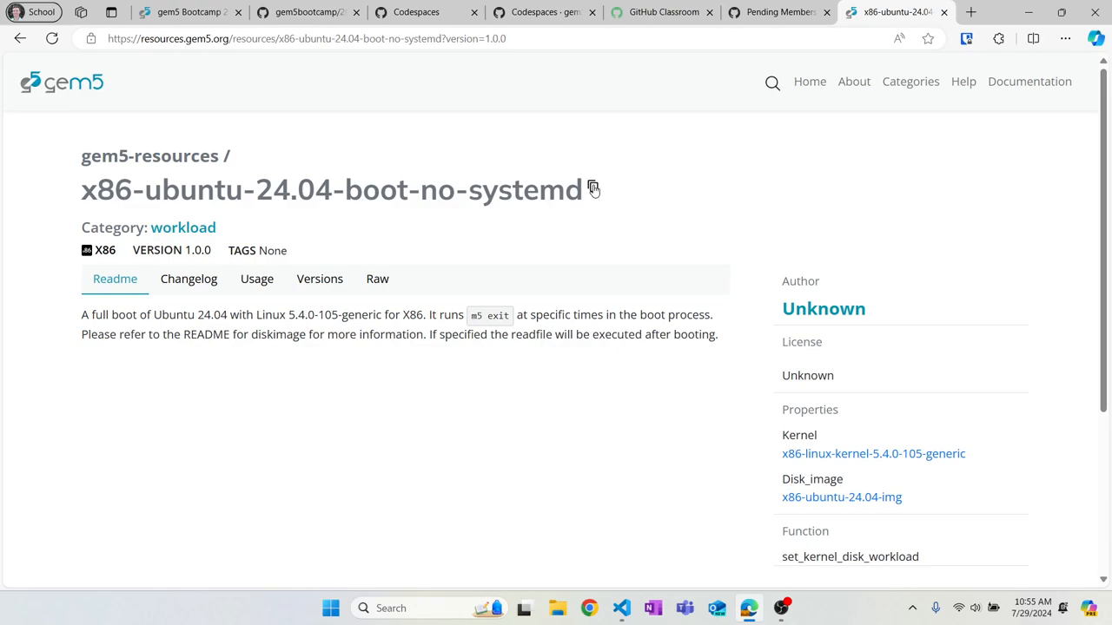
mouse_move(674, 151)
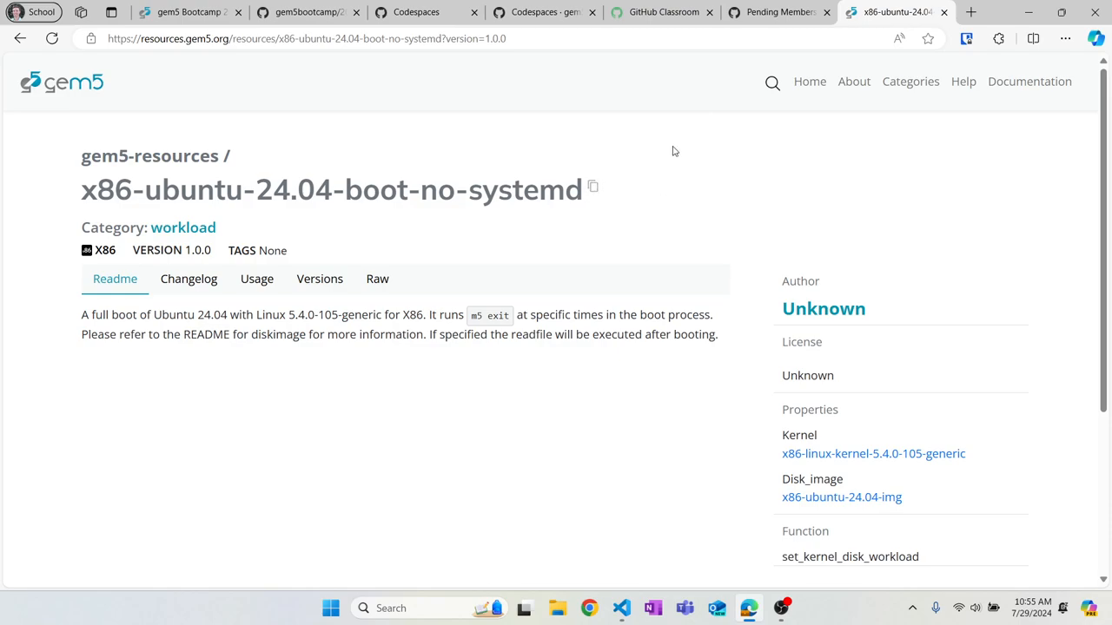
key("alt+tab")
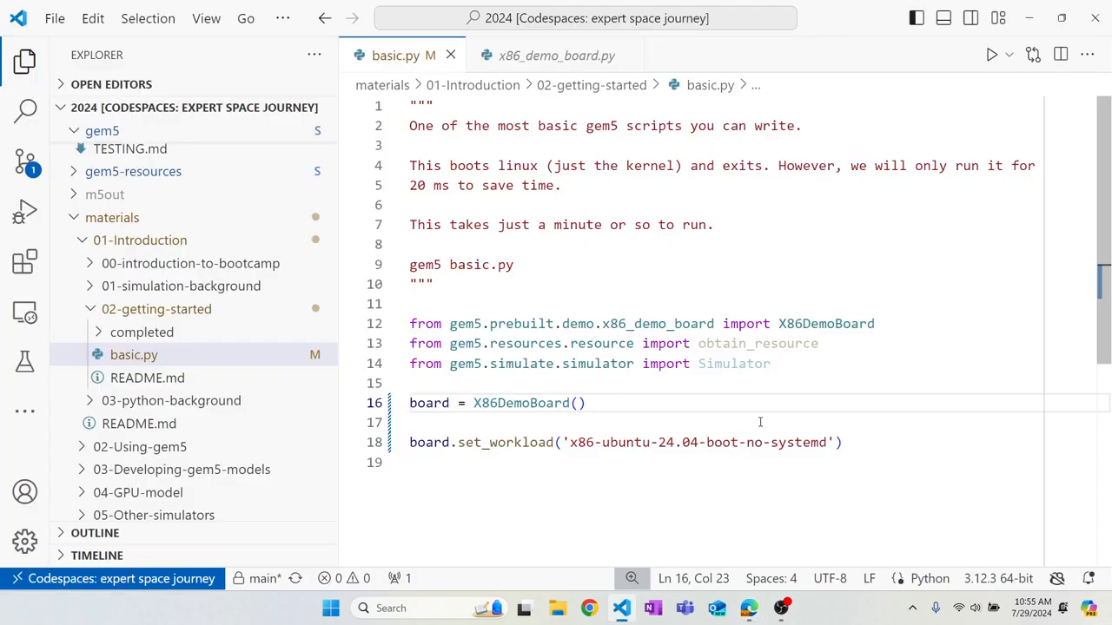
Step: Add 'sim = Simulator(board=board)' and 'sim.run(20_000_000_000) # 20ms' to basic.py
key("enter")
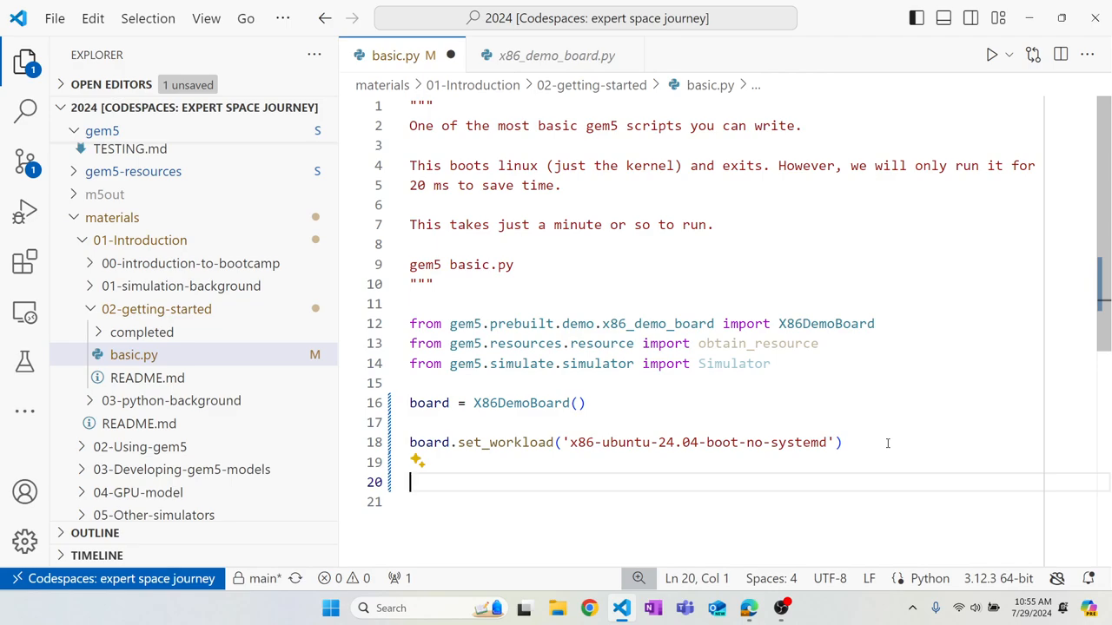
type("sim = Simulator(")
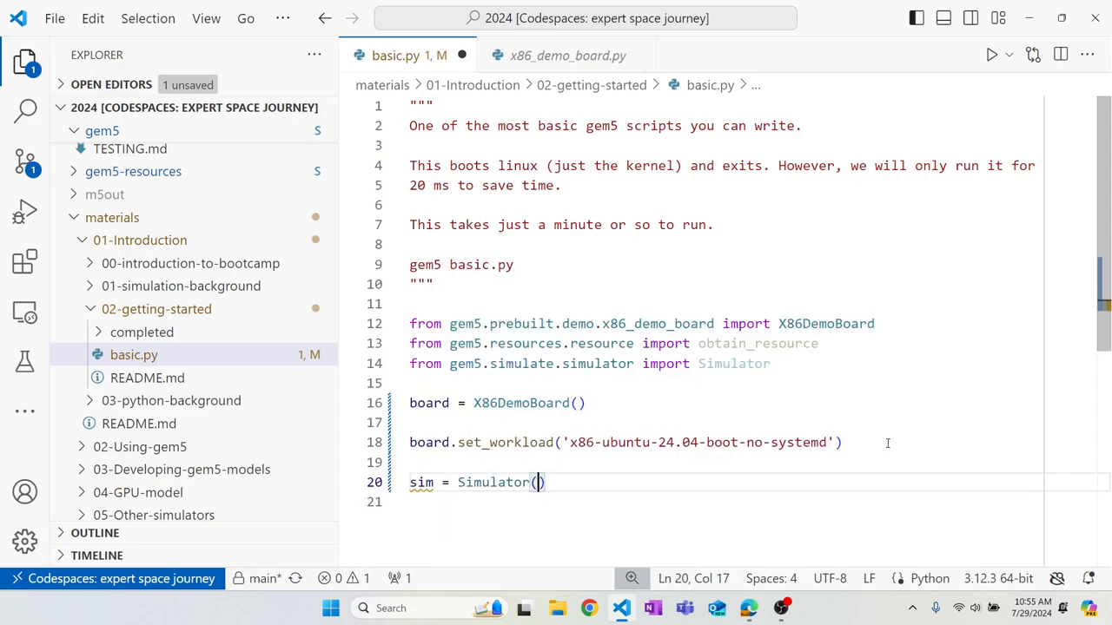
type("board=board")
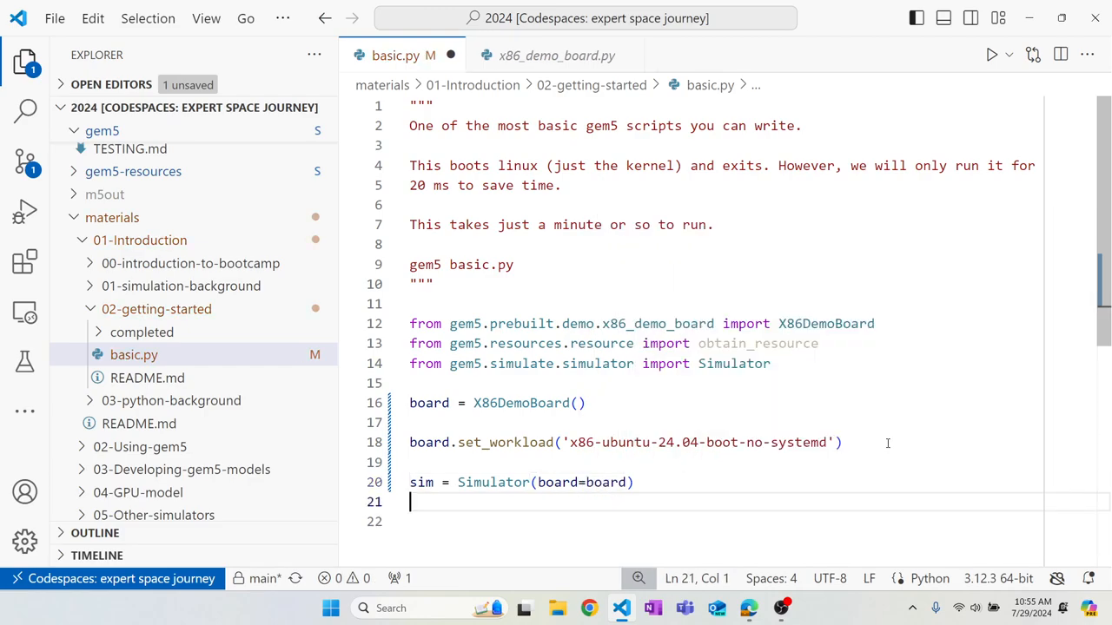
type("sim.")
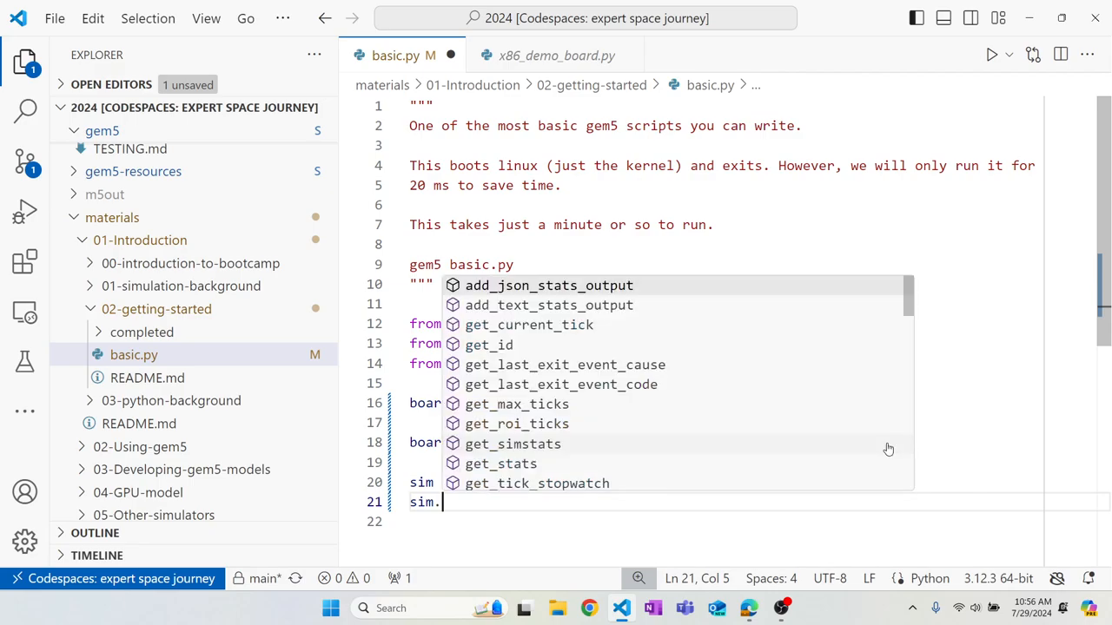
type("run(")
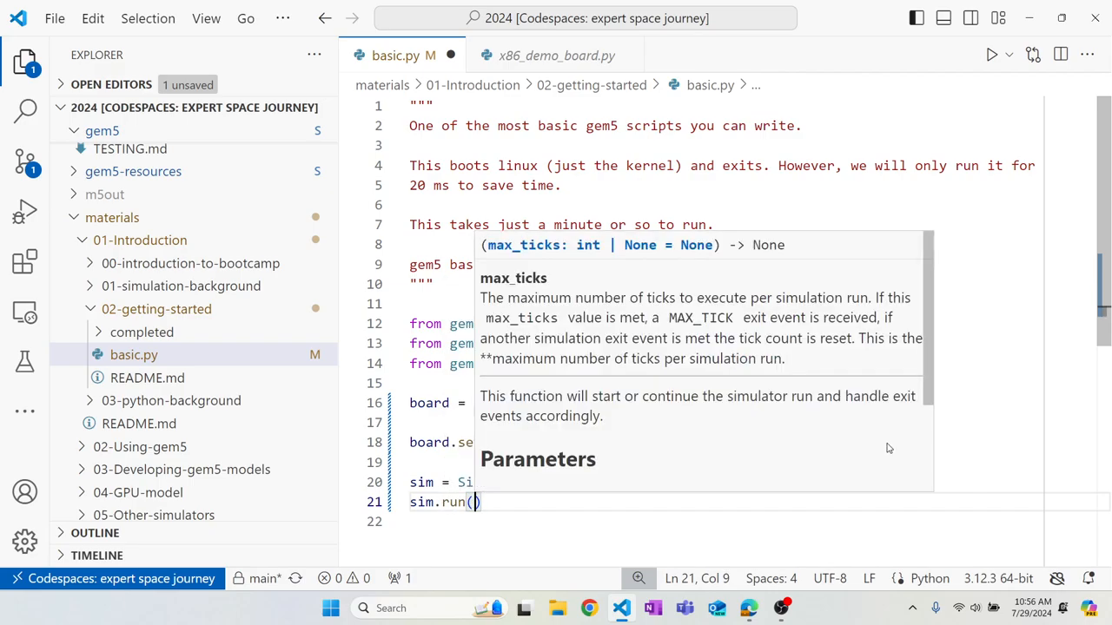
type("20_000_000_000")
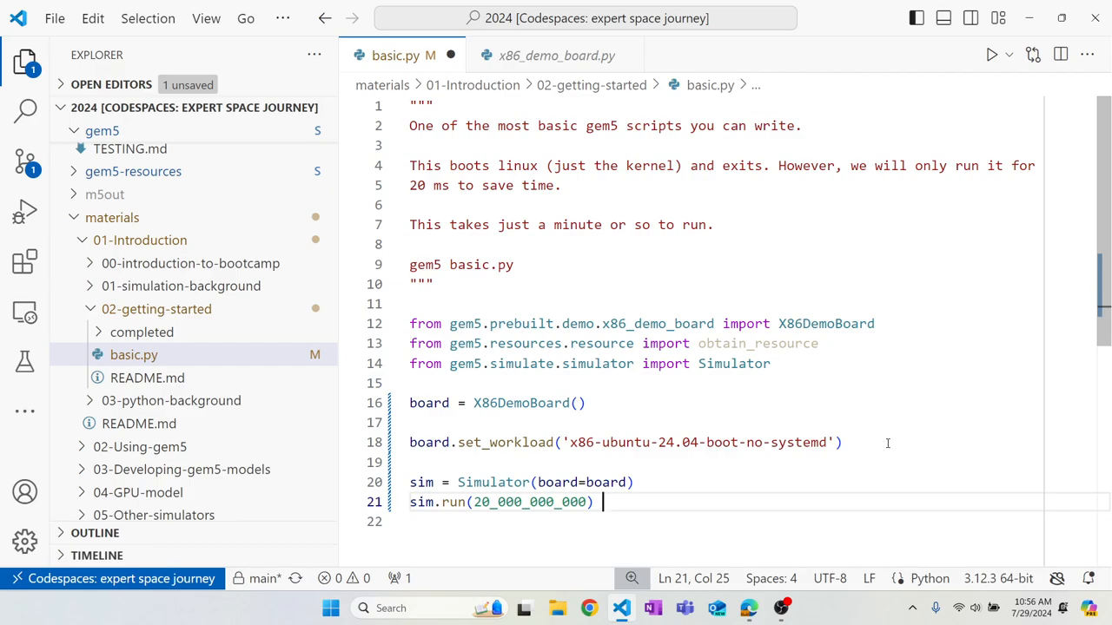
type("# 20")
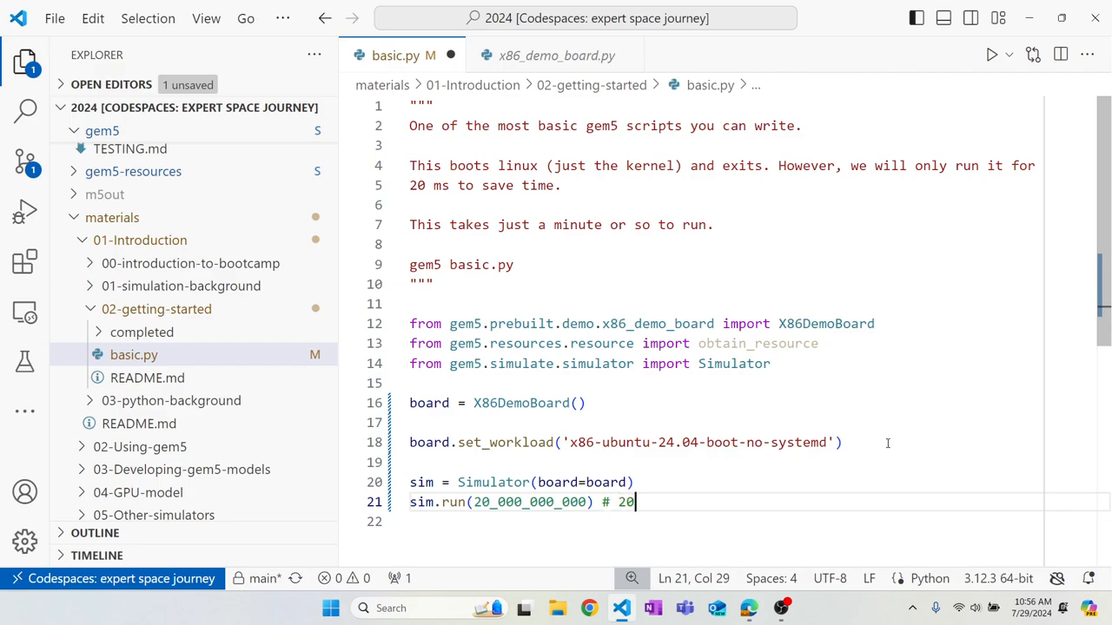
type("ms")
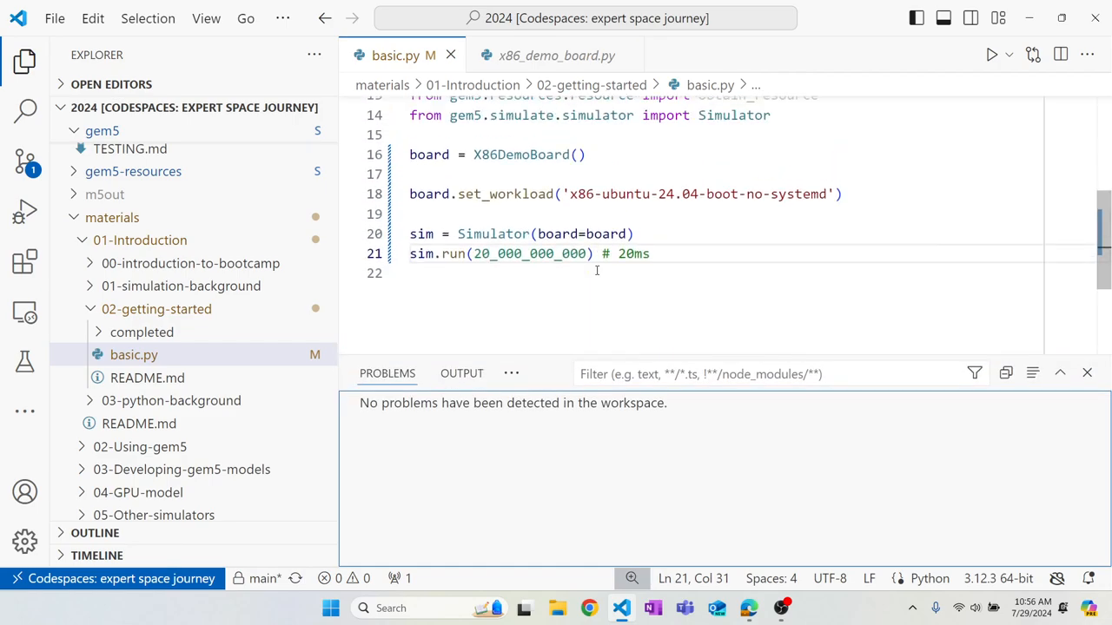
Step: Switch the bottom panel to the terminal and cd into materials/01-Introduction/02-getting-started
left_click(511, 374)
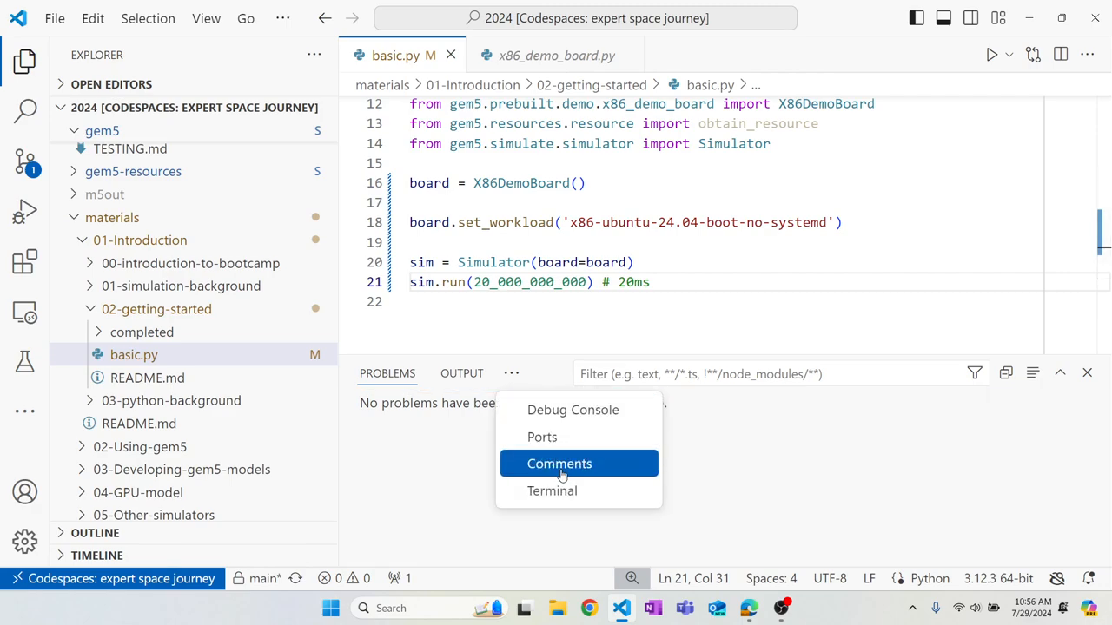
left_click(553, 490)
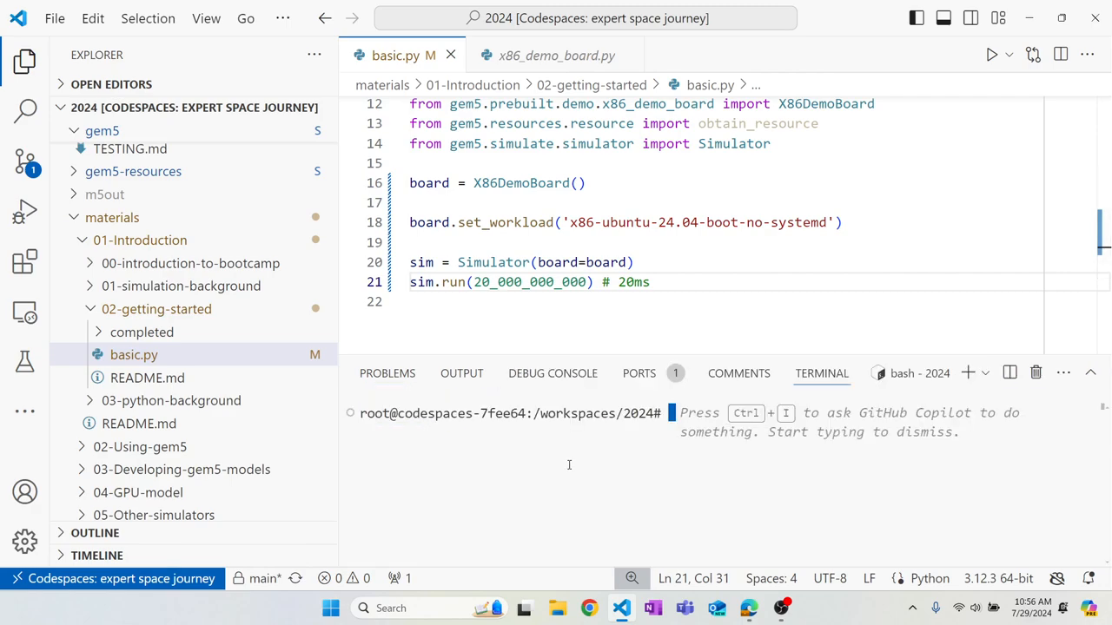
type("cd")
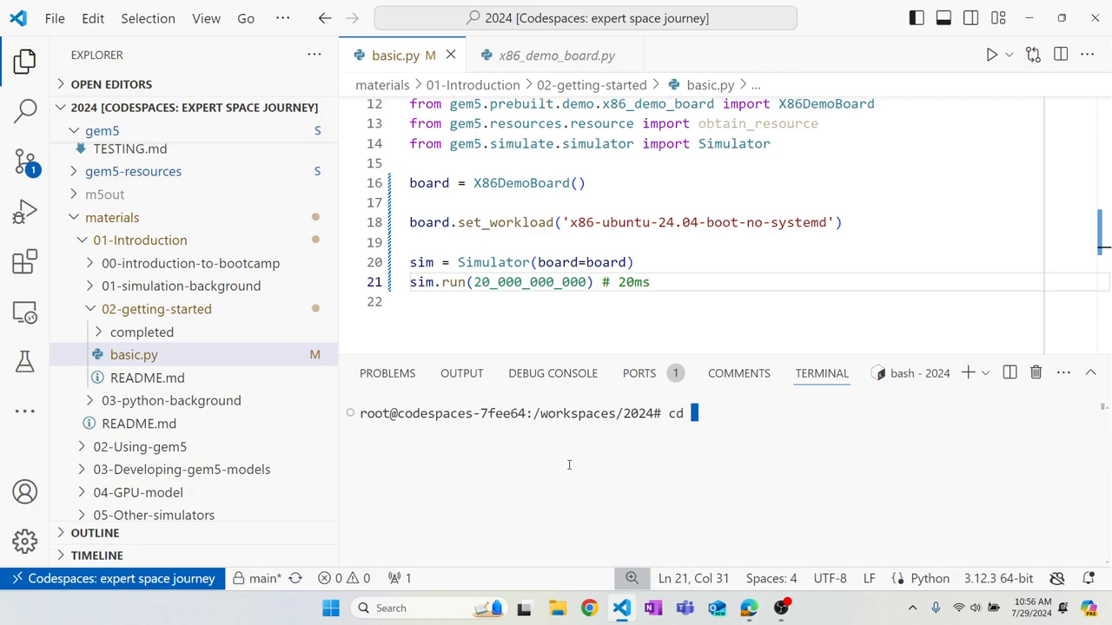
type("materials/01-Introduction/")
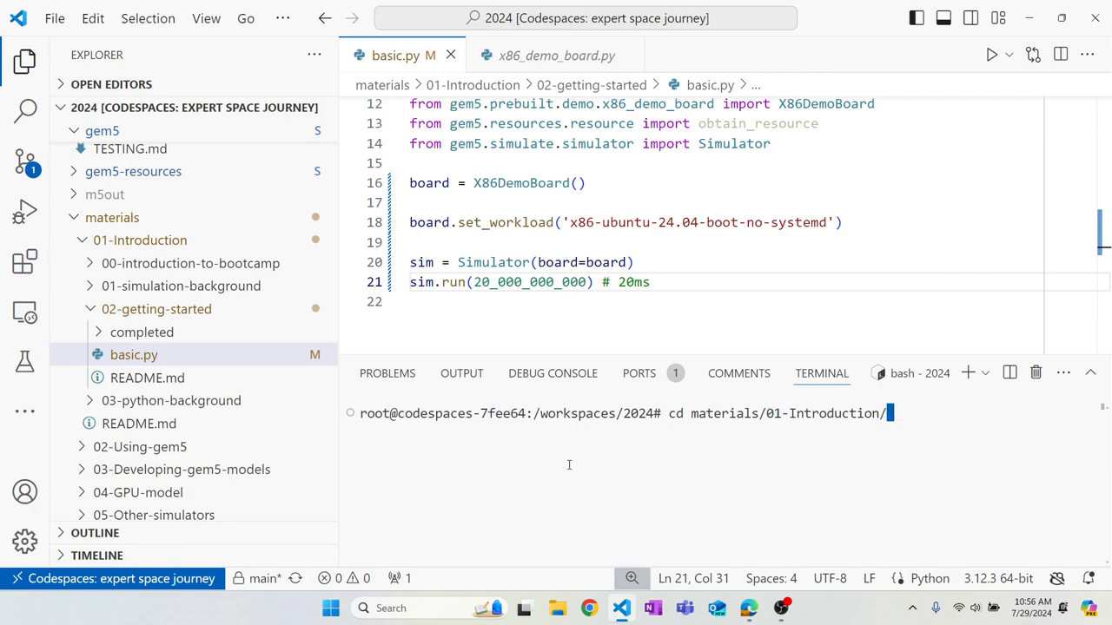
type("02-getting-started/")
type("ls")
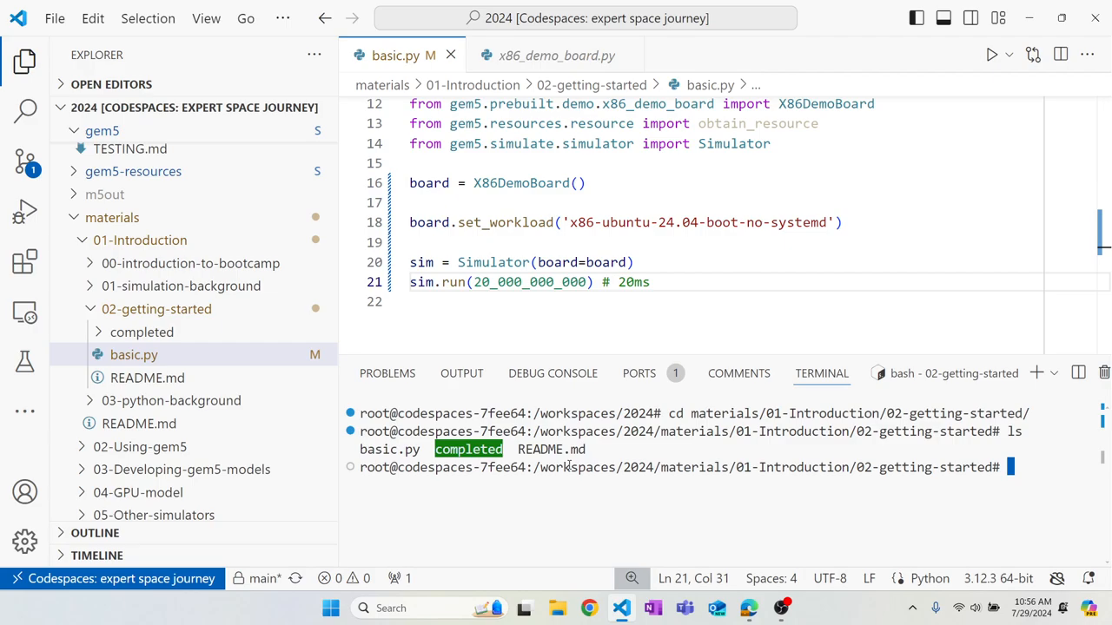
Step: Run gem5-mesi basic.py and read the AttributeError traceback from set_workload
type("gem")
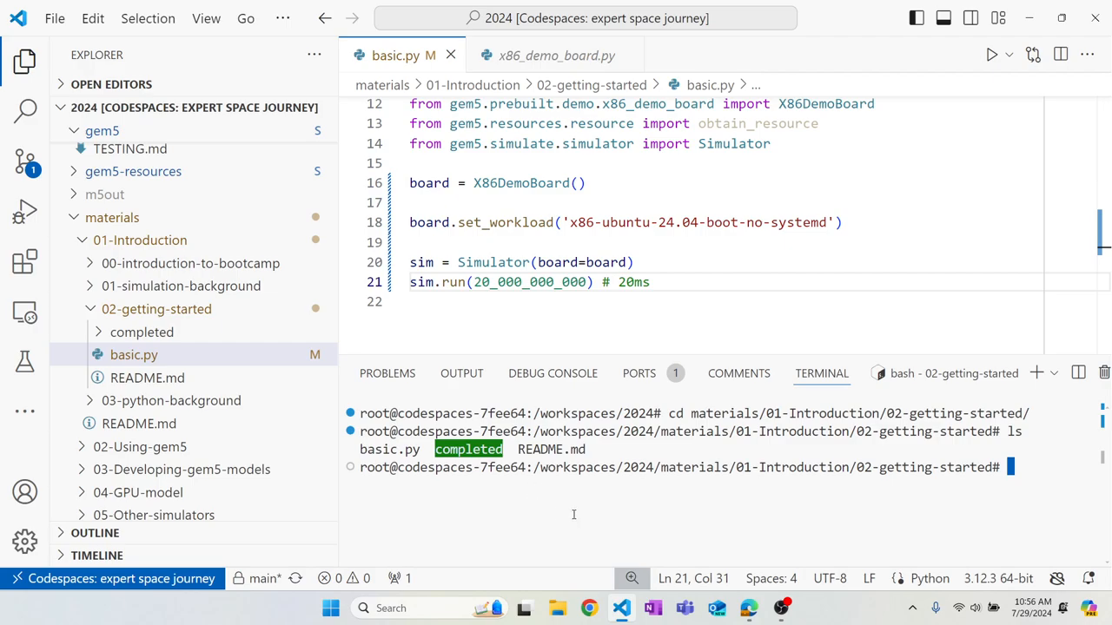
mouse_move(879, 455)
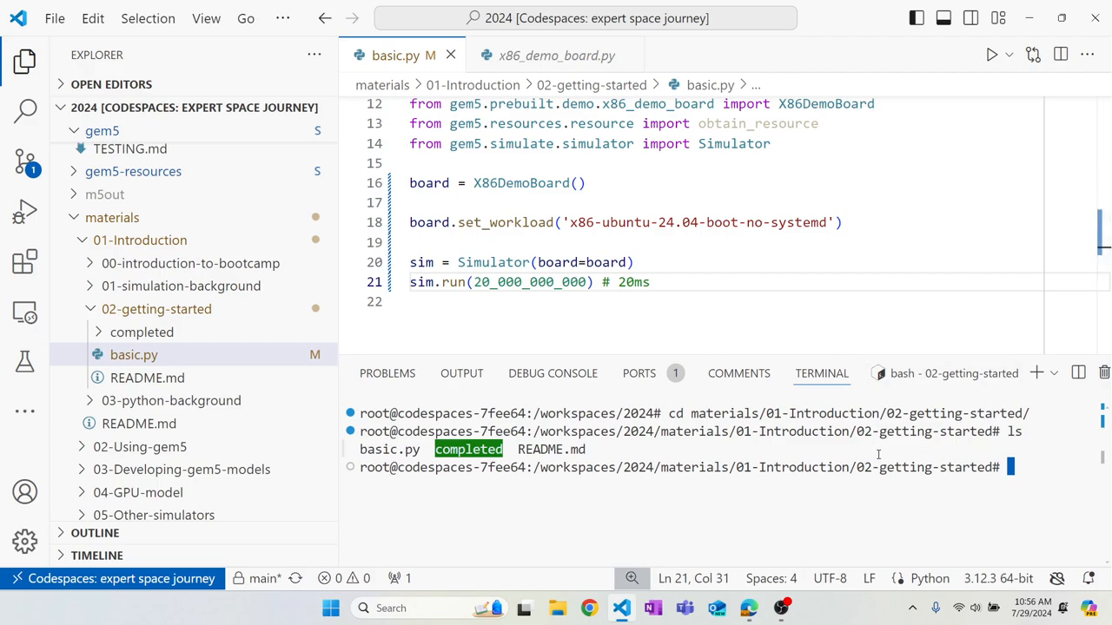
mouse_move(726, 337)
type("gem5")
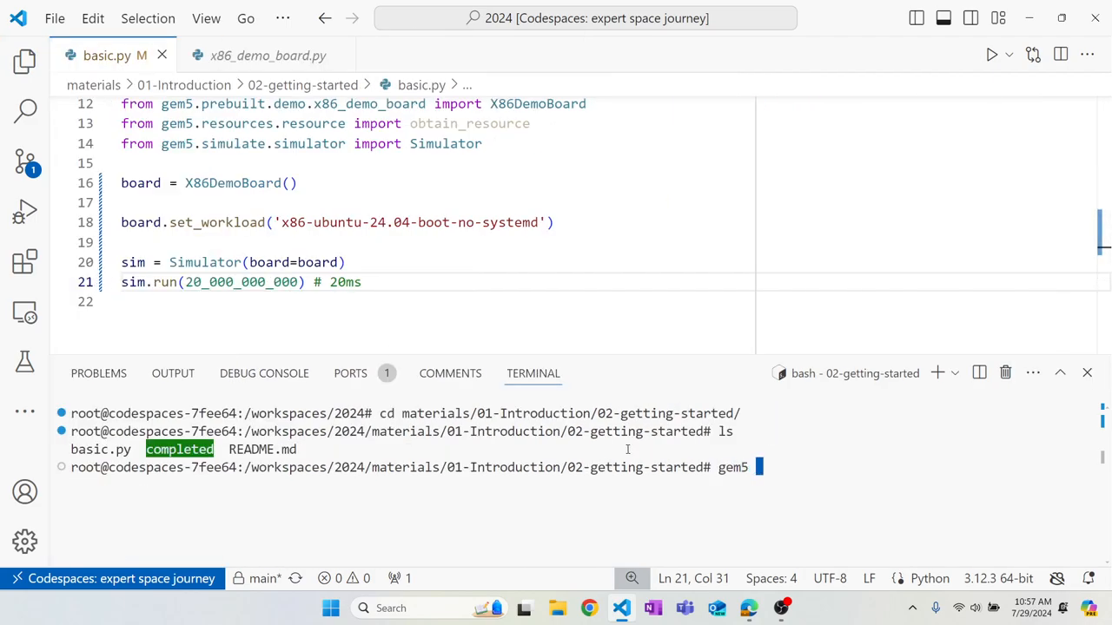
type("basic.py")
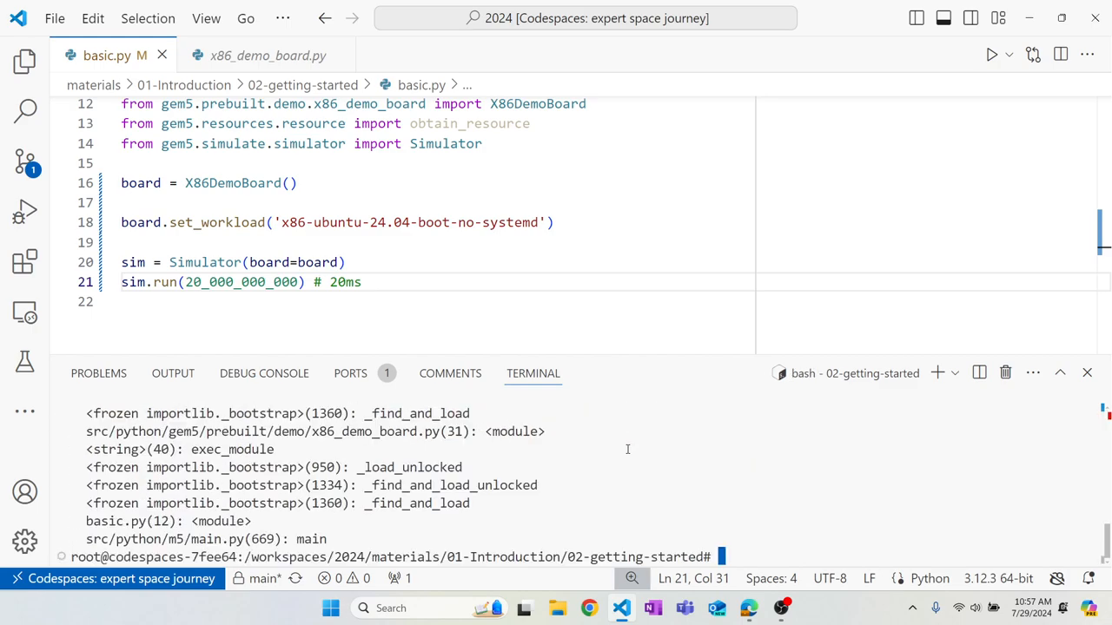
scroll("down", 3)
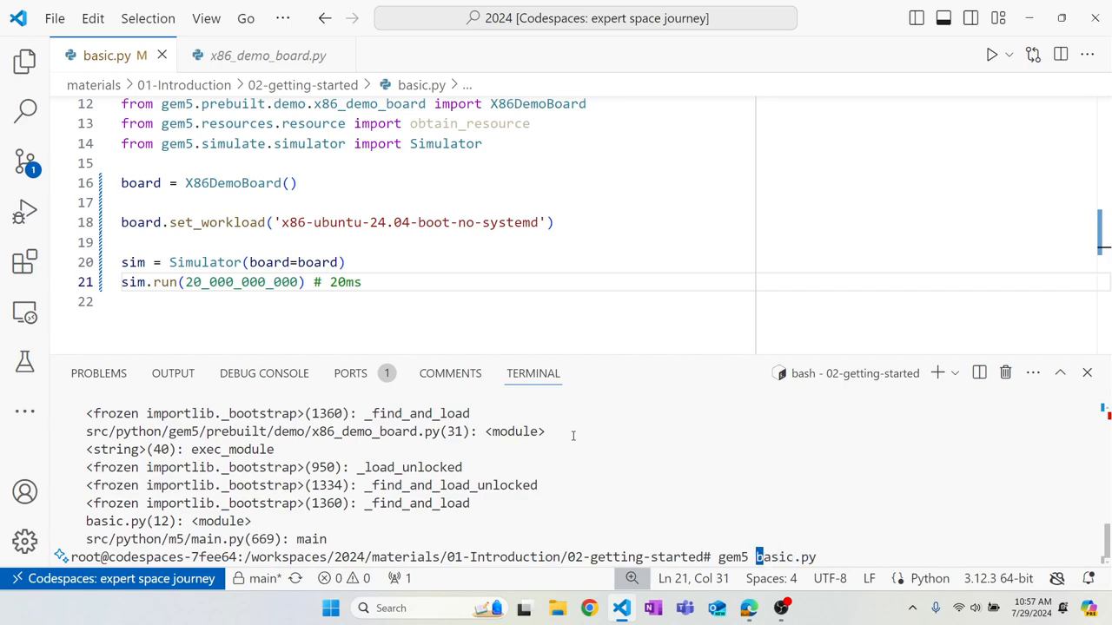
type("-mesi")
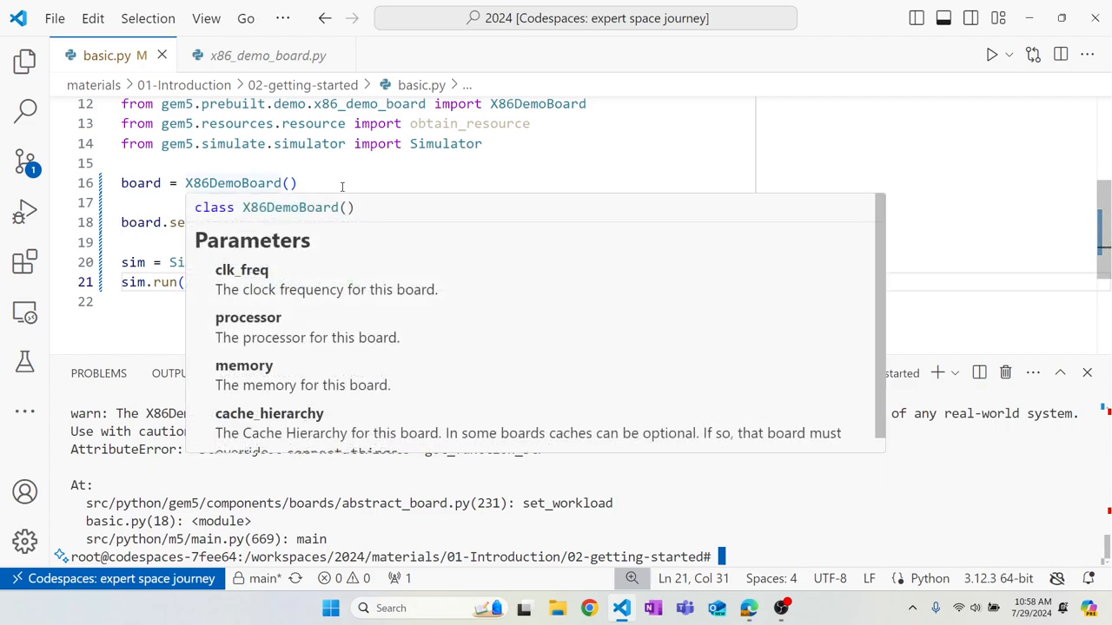
Step: Wrap 'x86-ubuntu-24.04-boot-no-systemd' in obtain_resource on line 18 and rerun gem5-mesi basic.py
type("b")
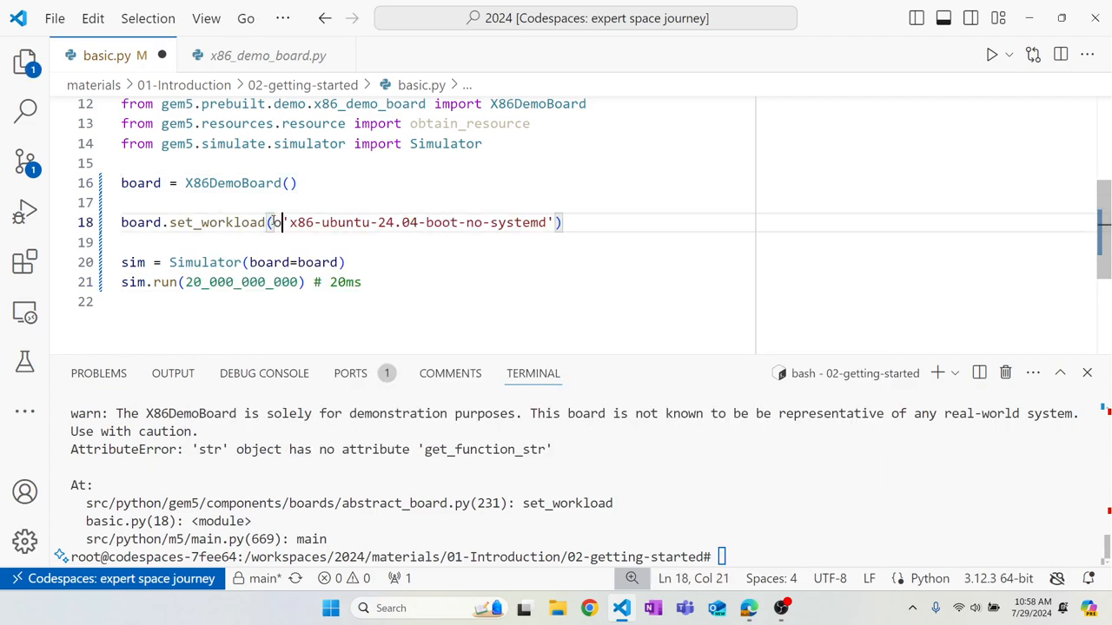
type("obtain(")
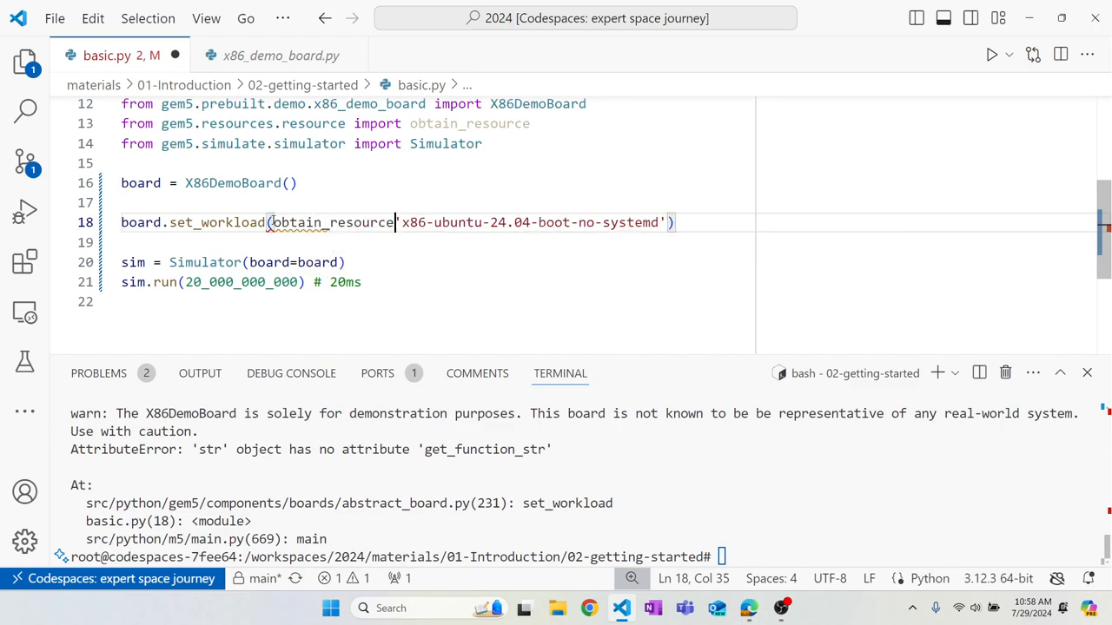
type("(")
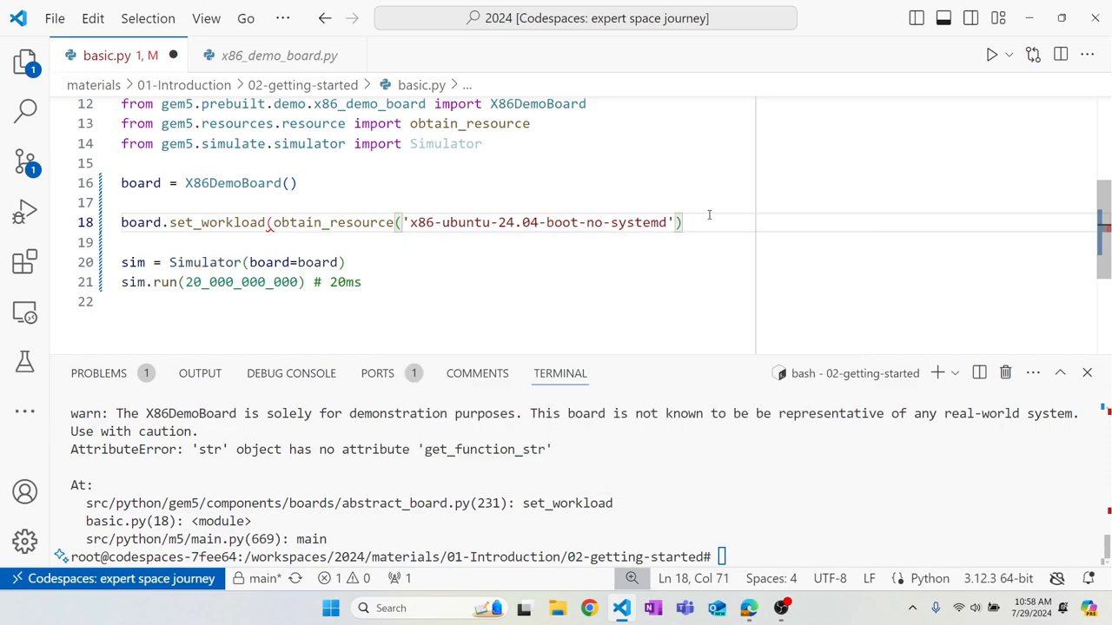
type(")")
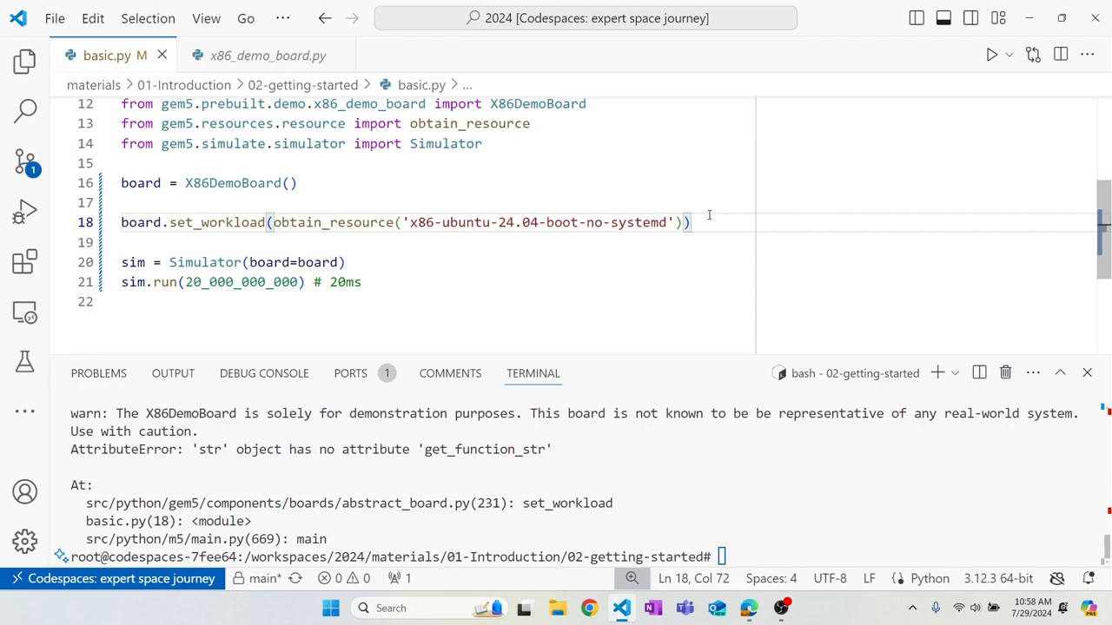
mouse_move(334, 223)
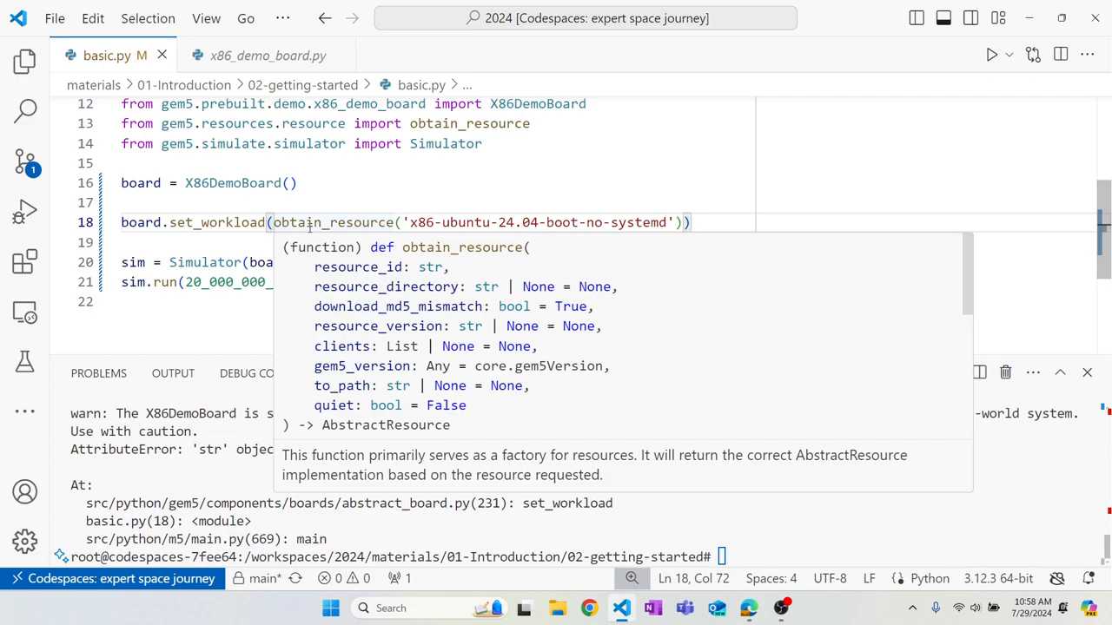
double_click(217, 222)
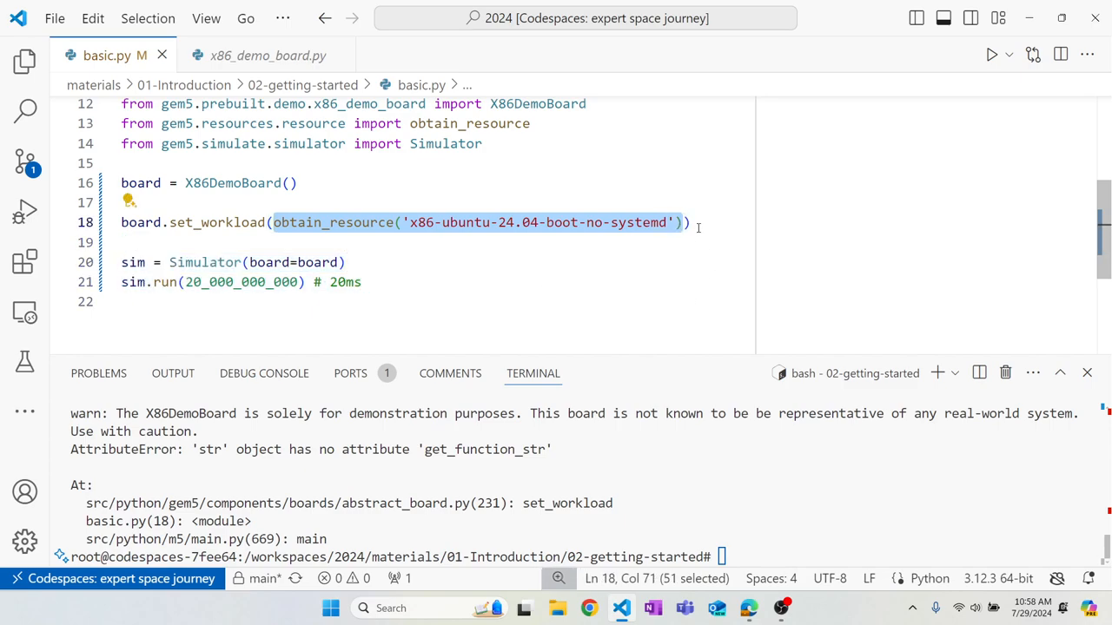
type("gem5-mesi basic.py")
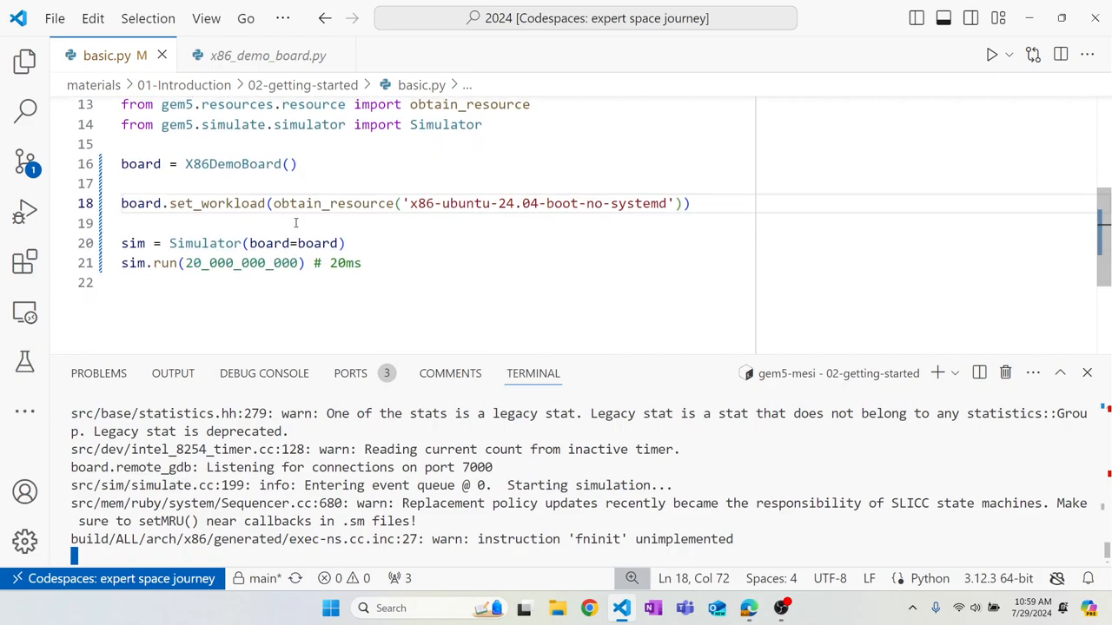
Step: Scroll back through the terminal output after the run returns to the prompt
scroll("up", 3)
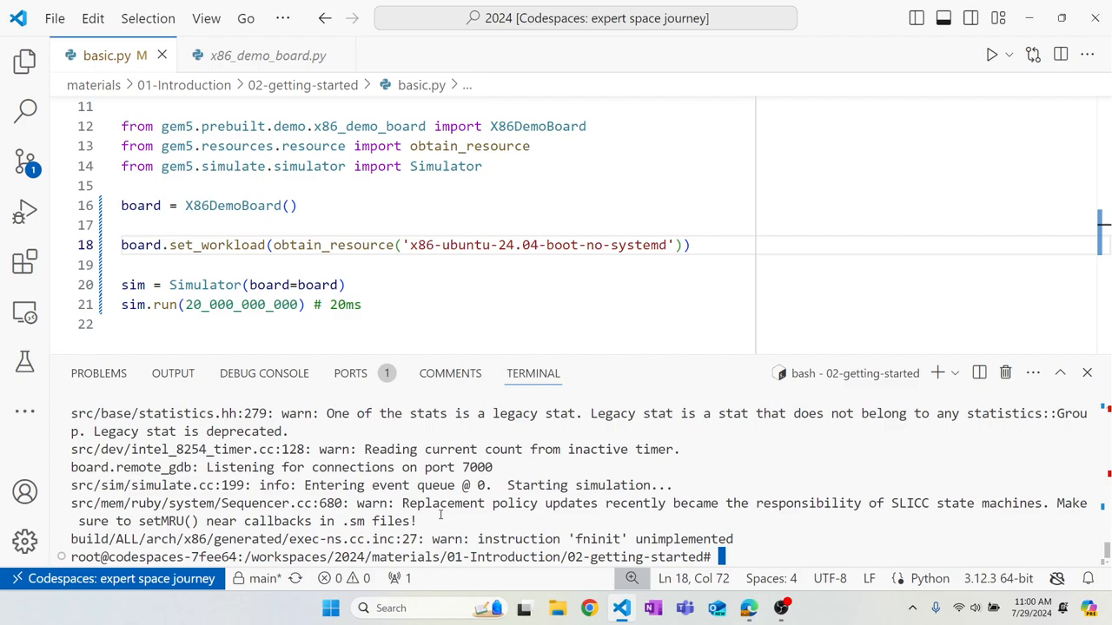
mouse_move(24, 63)
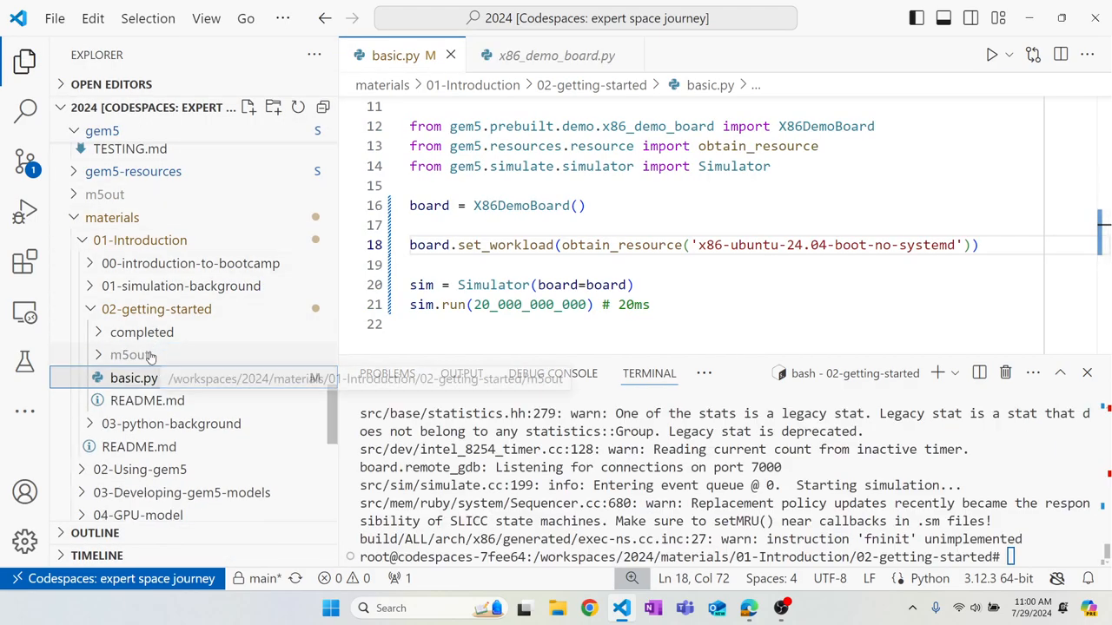
Step: Expand m5out, view board.pc.com_1.device and read the kernel boot log down to the Configuration line
left_click(129, 354)
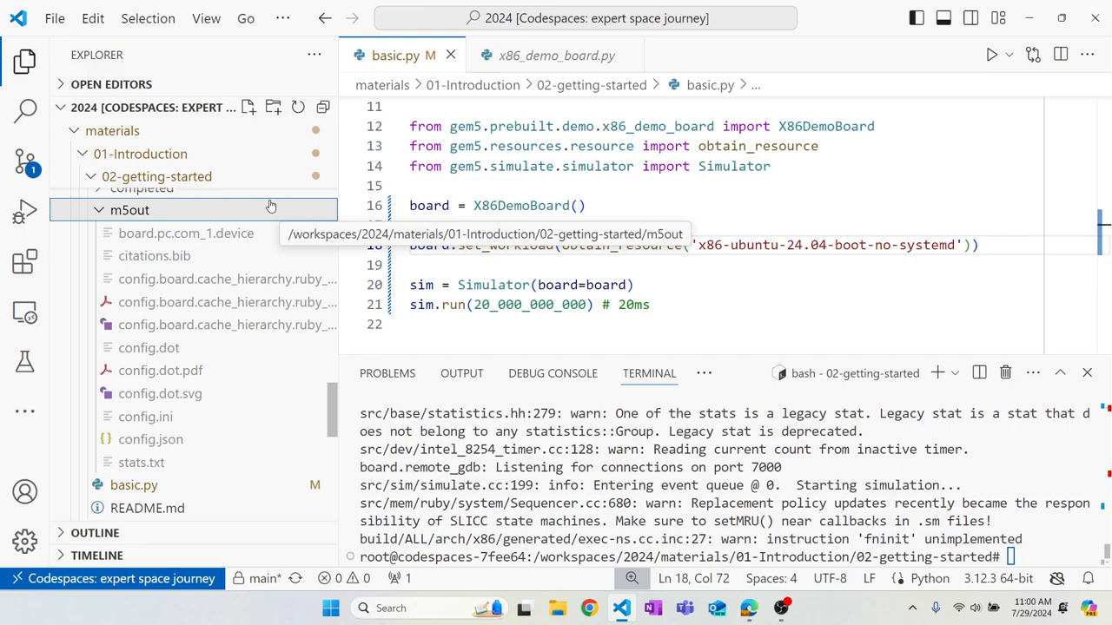
left_click(185, 233)
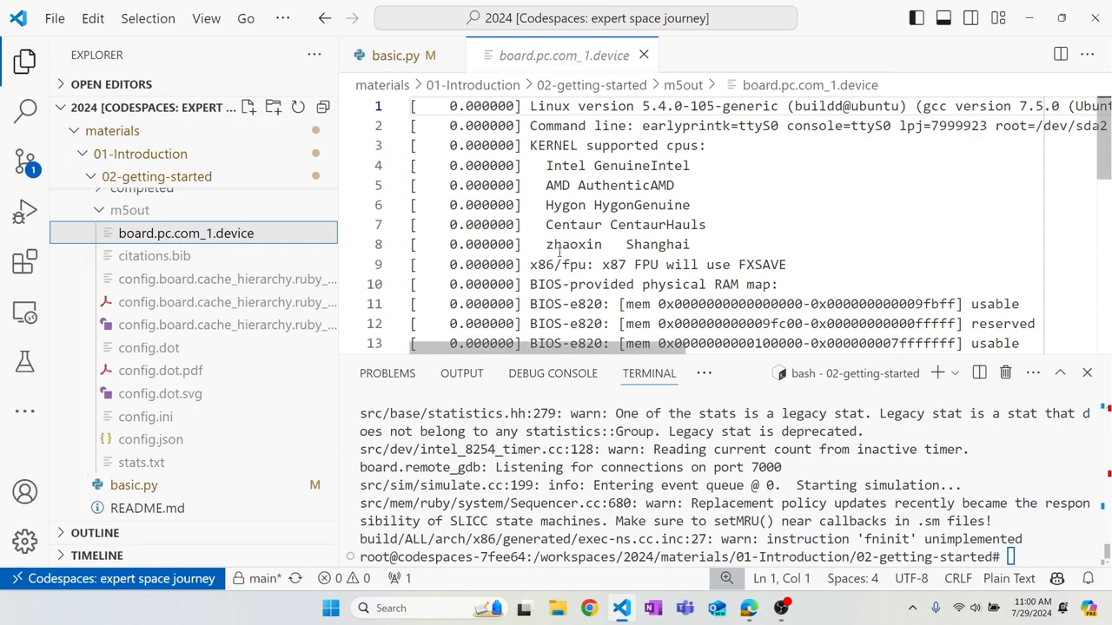
scroll("down", 3)
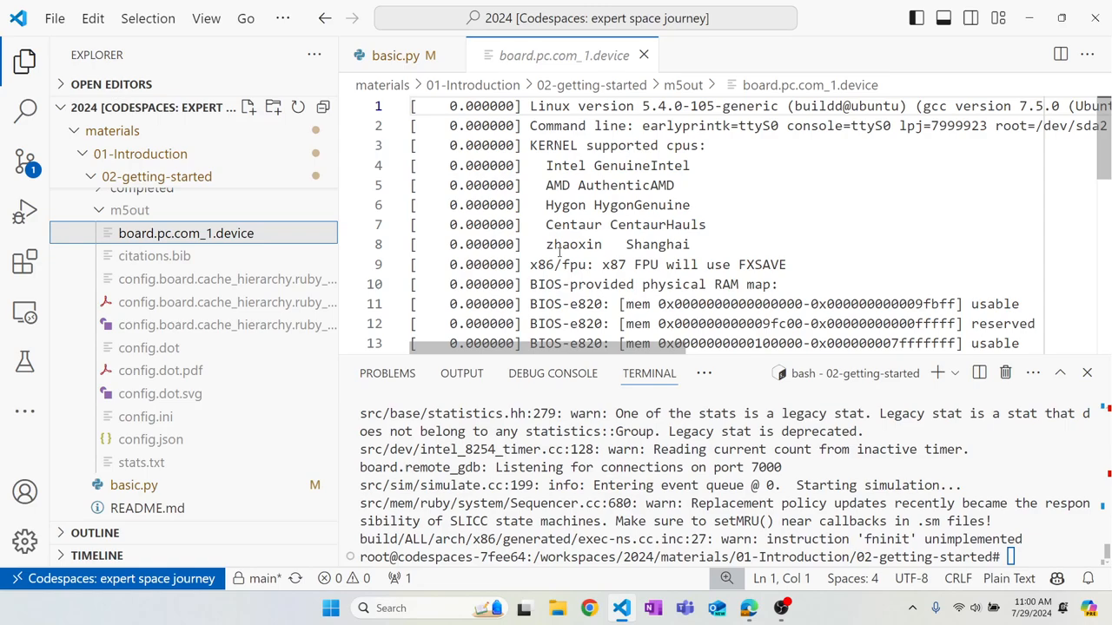
scroll("down", 3)
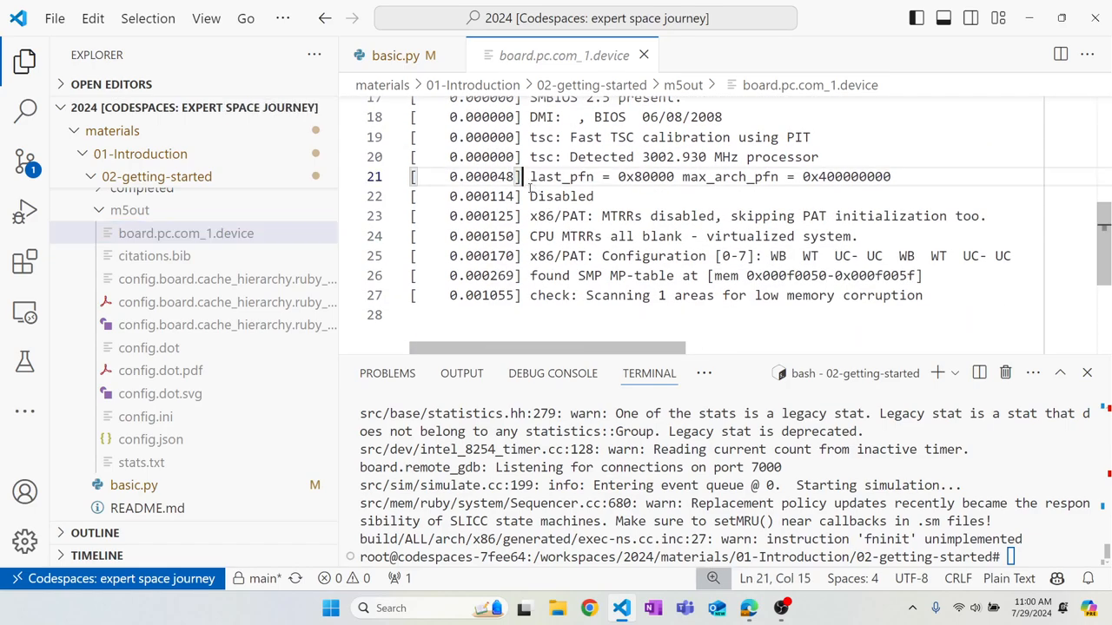
left_click_drag(530, 177, 632, 295)
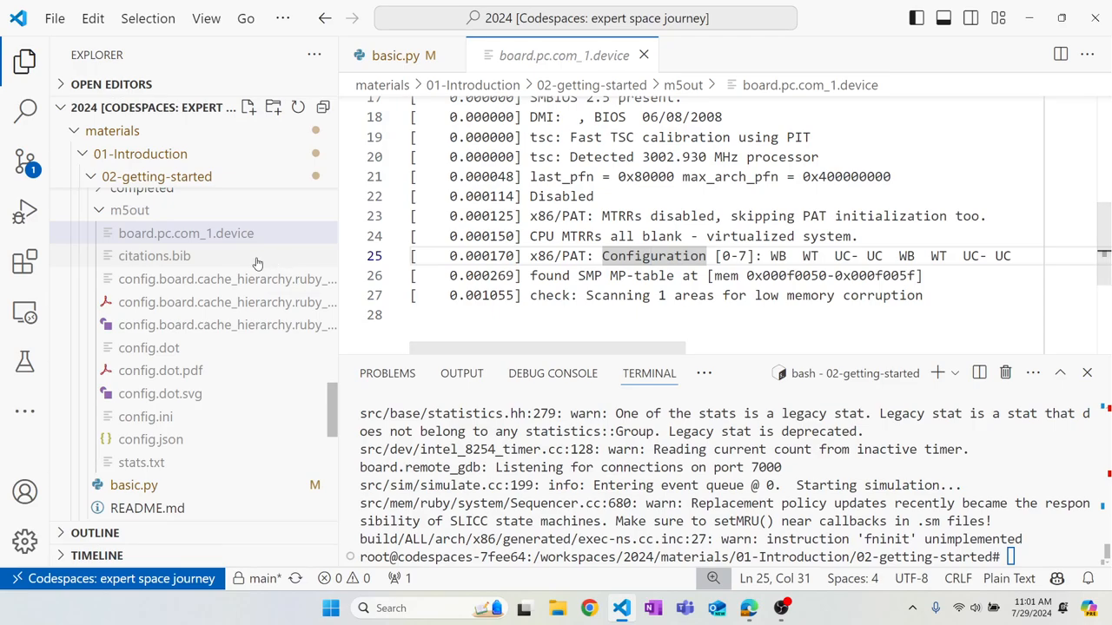
Step: View citations.bib and read its gem5 BibTeX entries down to the DRAM-controller entry
left_click(155, 256)
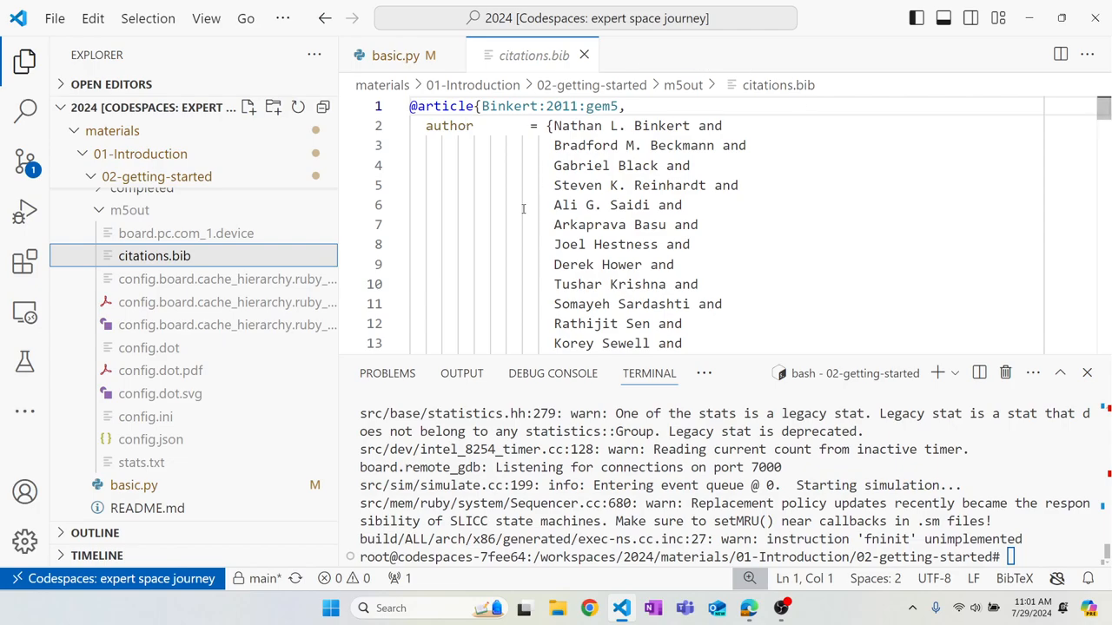
scroll("down", 3)
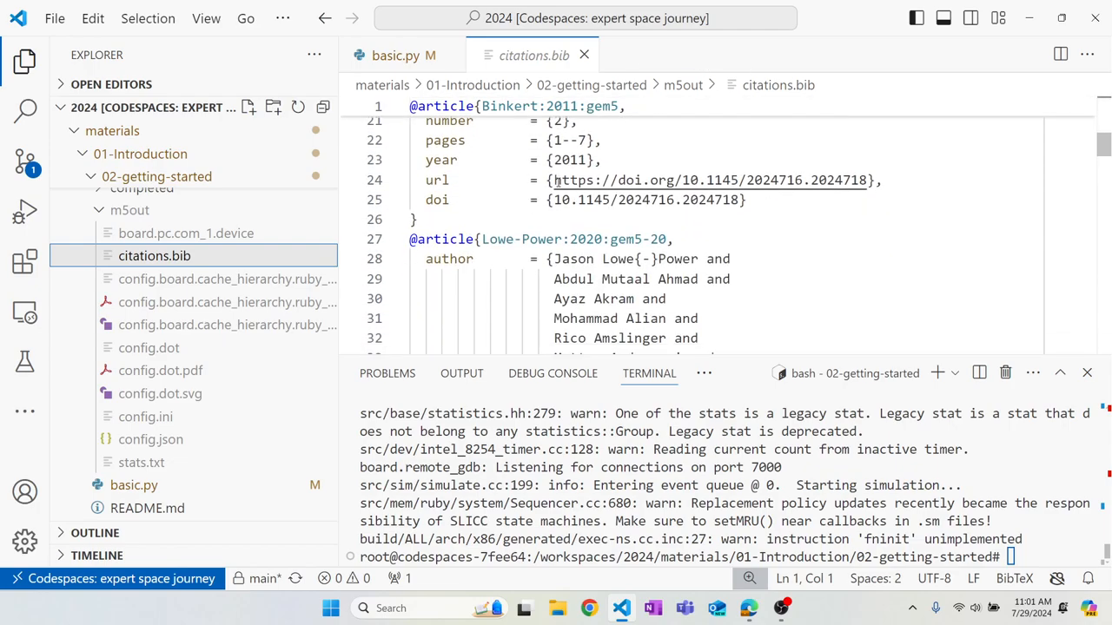
scroll("down", 3)
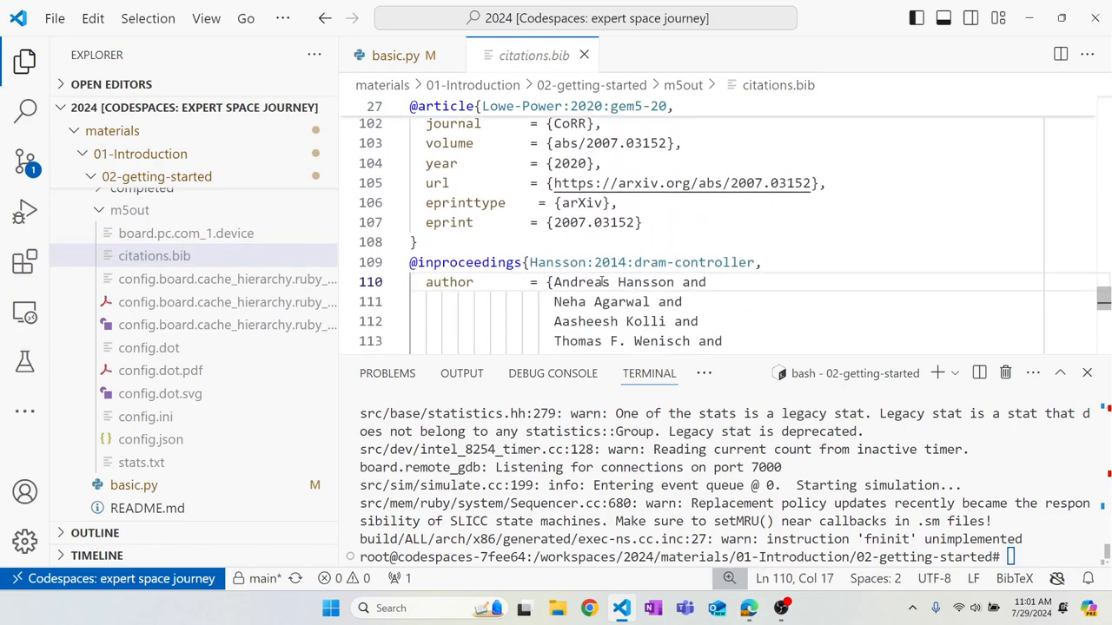
scroll("down", 3)
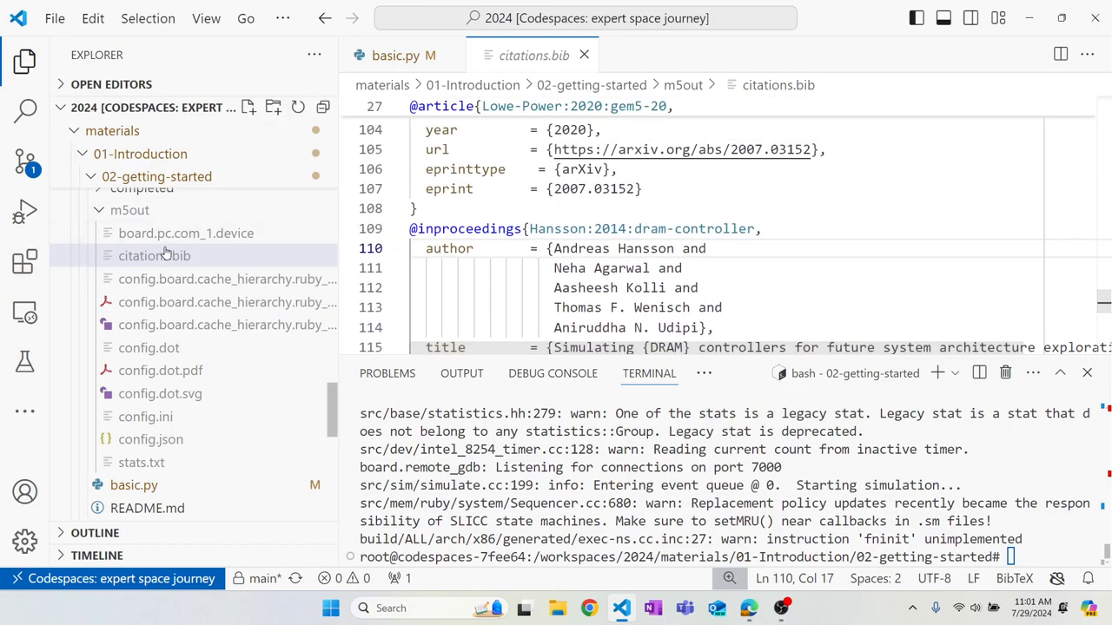
mouse_move(153, 255)
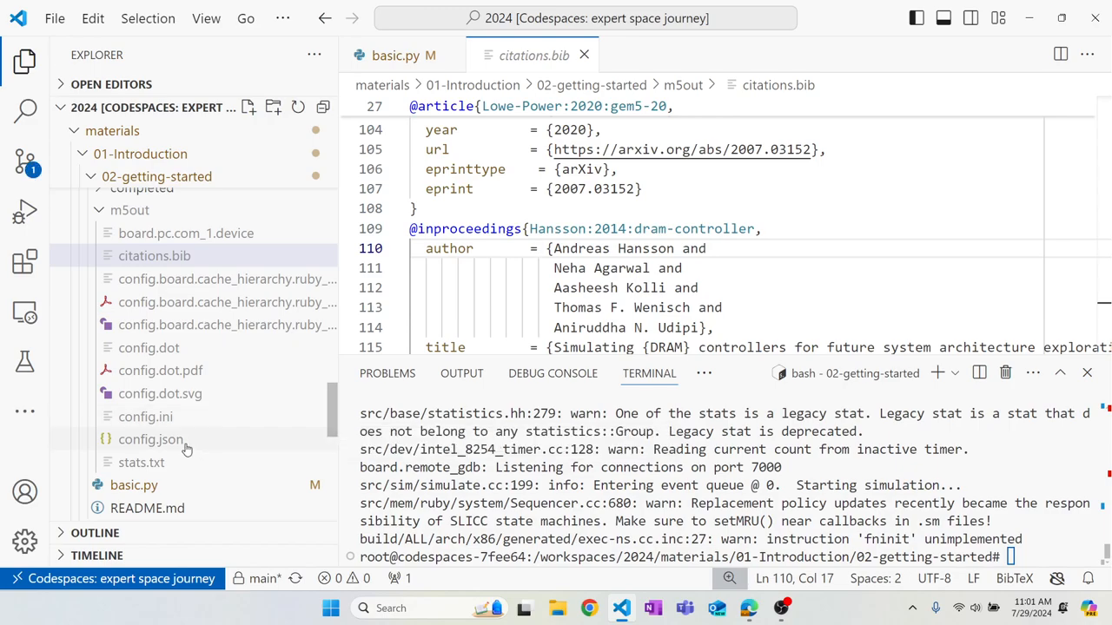
Step: Read config.json to its final line, then bring up the empty stats.txt
left_click(150, 437)
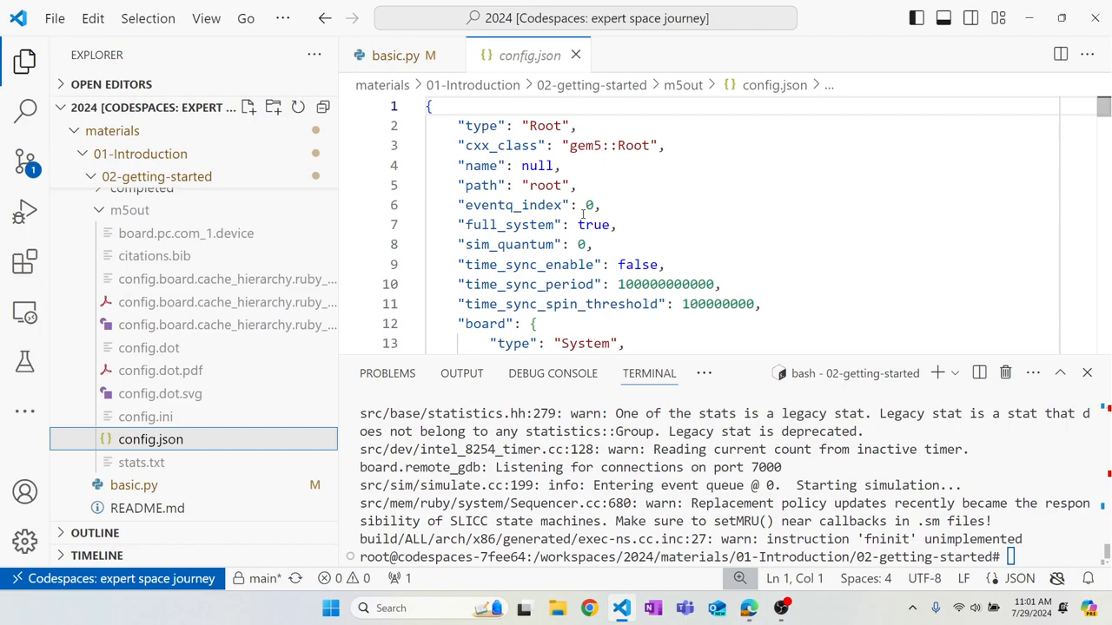
scroll("down", 3)
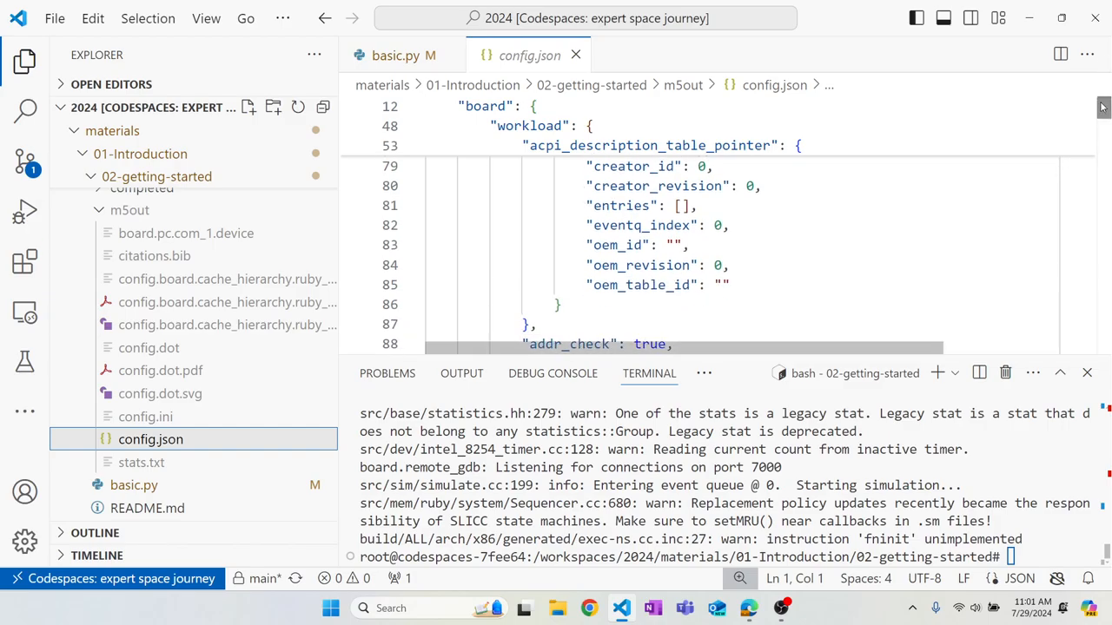
scroll("down", 3)
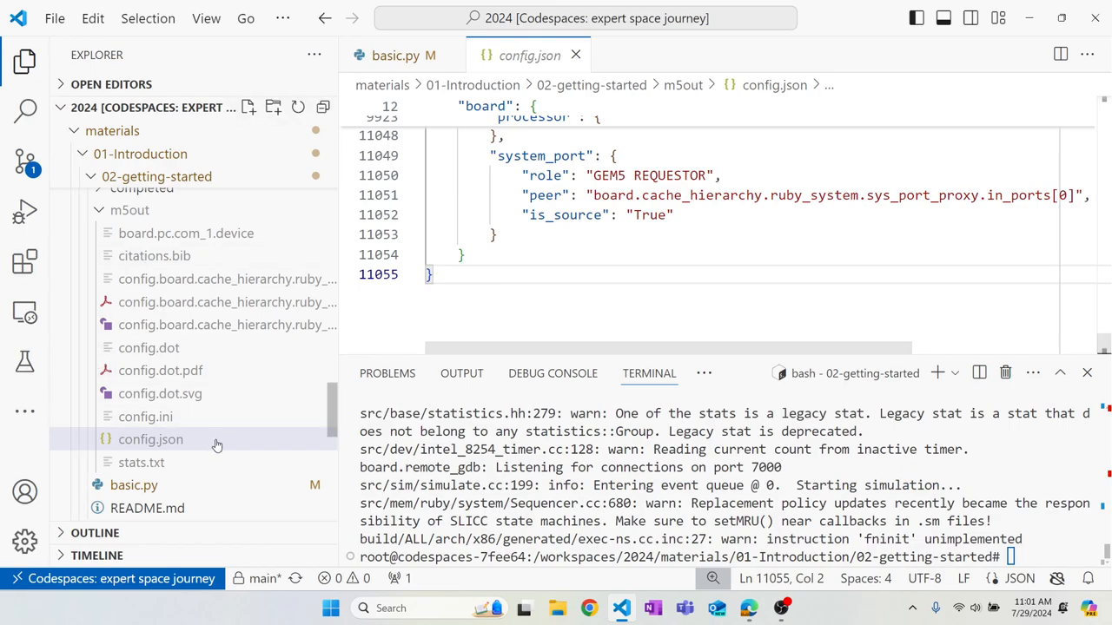
left_click(141, 462)
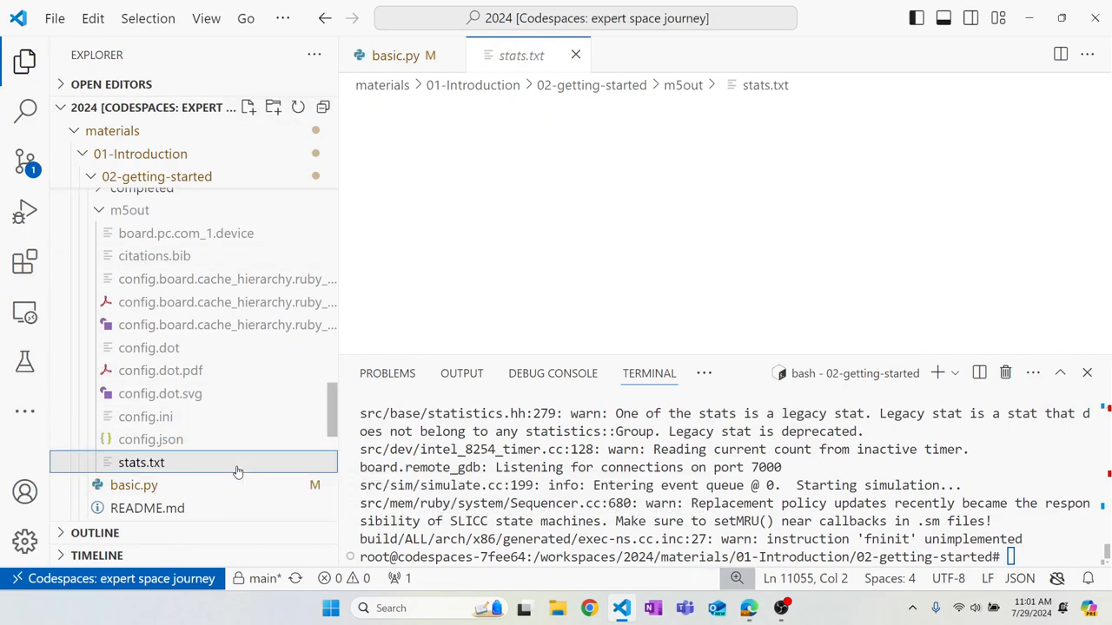
Step: Review stats.txt with hostSeconds 31.80 highlighted, then return to the gem5 bootcamp slides
left_click(141, 462)
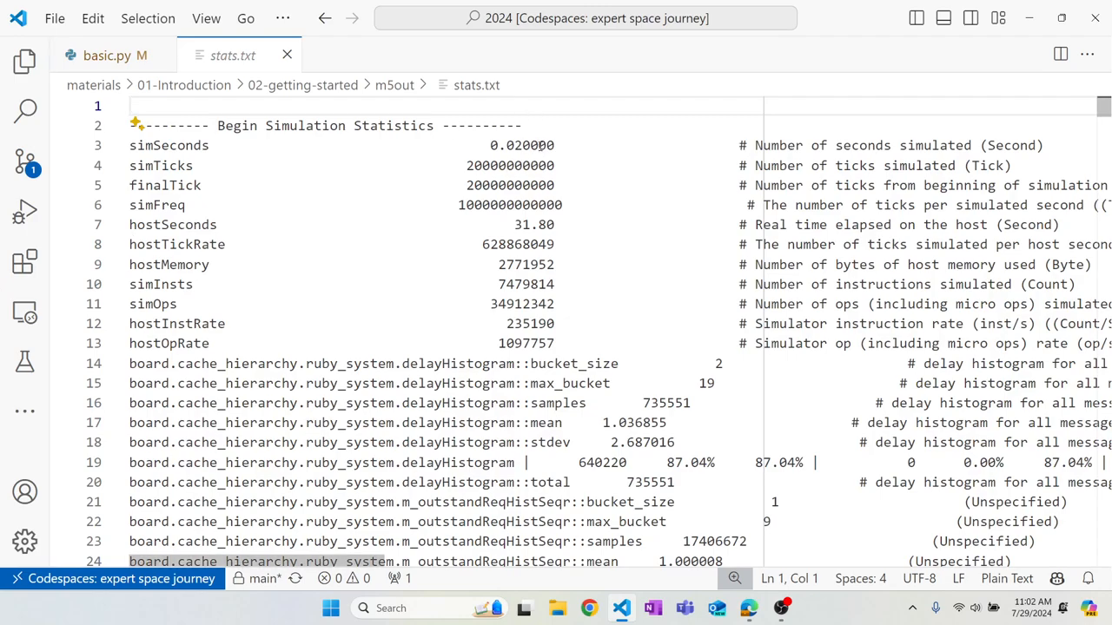
double_click(521, 146)
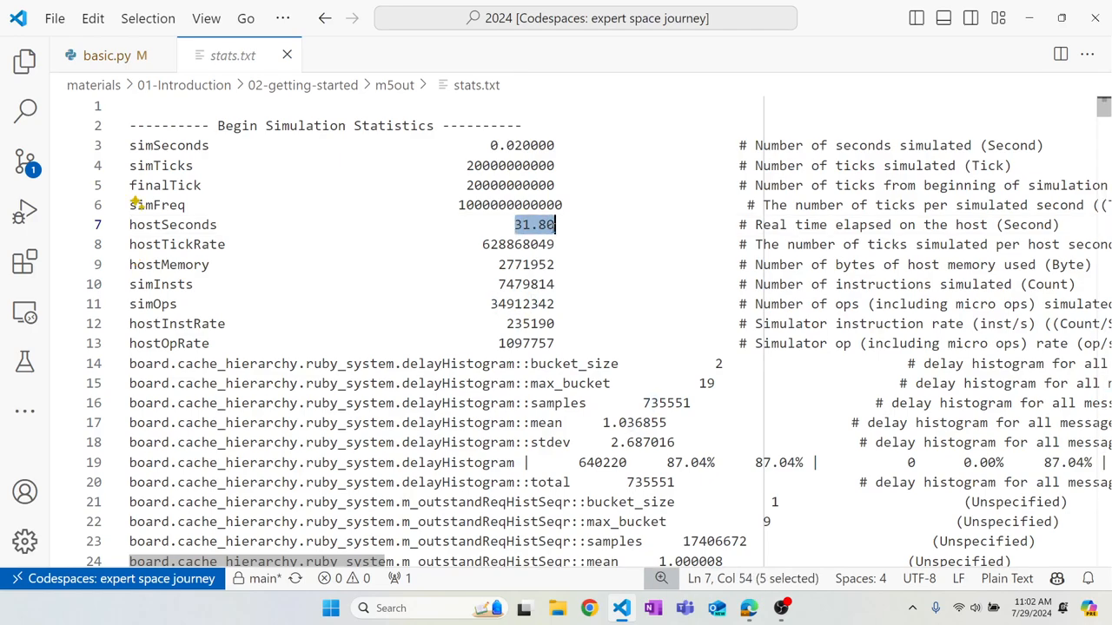
scroll("down", 3)
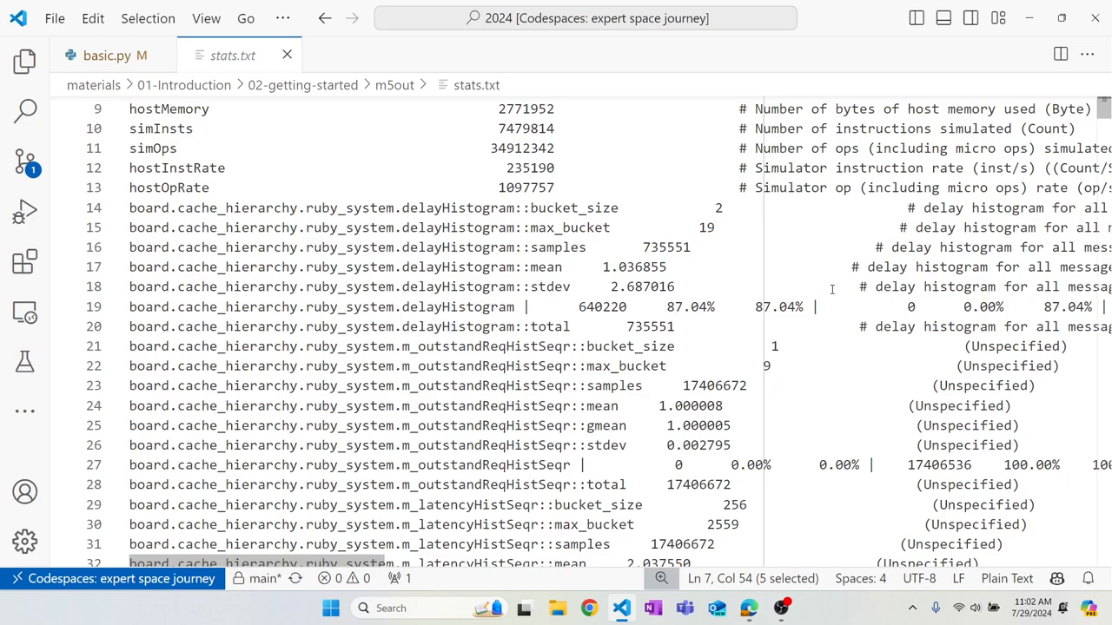
type("ip")
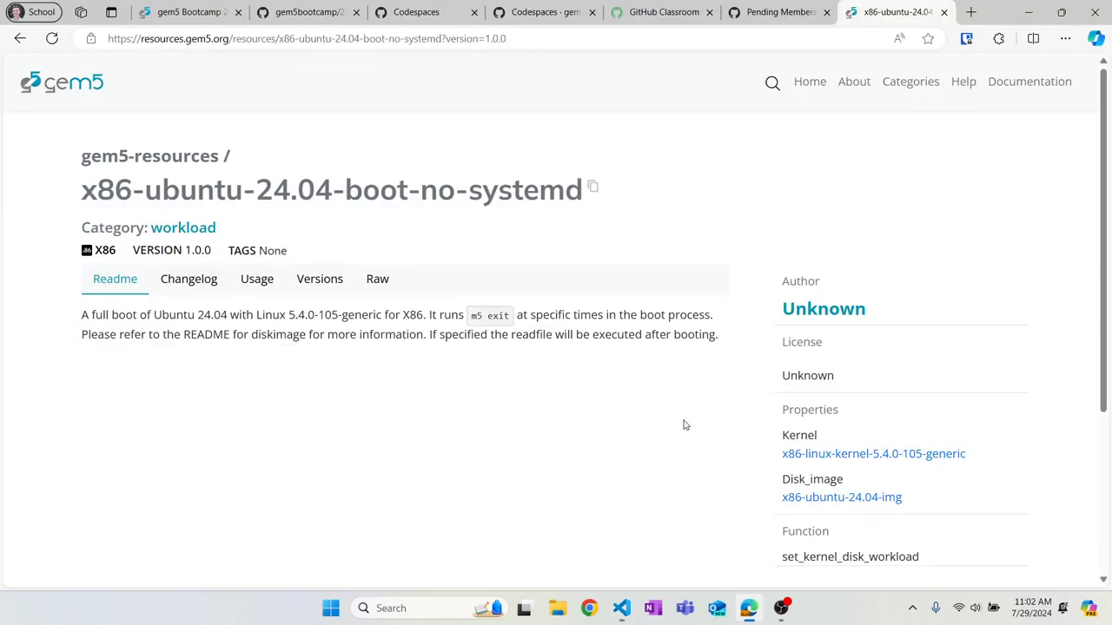
left_click(183, 12)
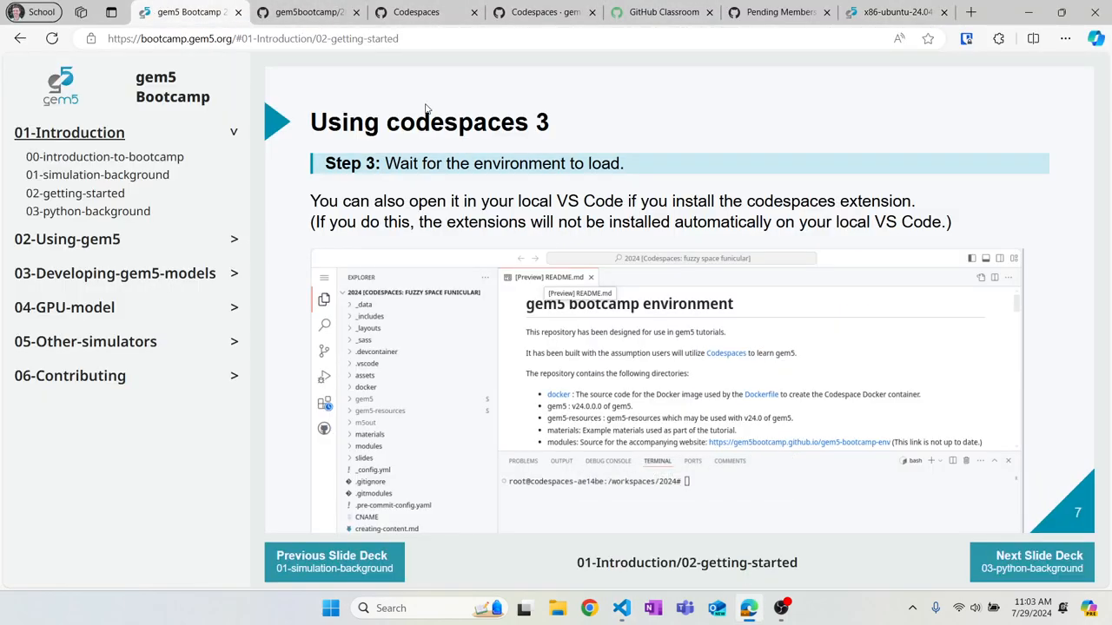